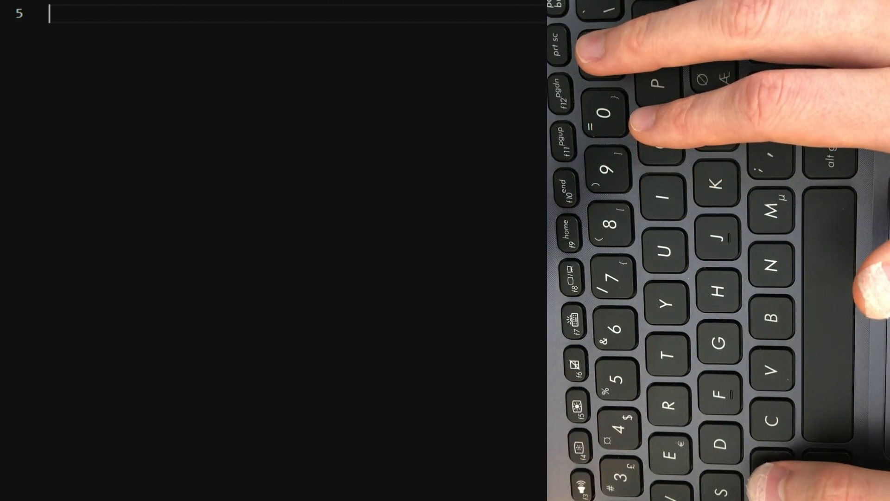
Add x = input(), o = input() and y = input() on separate lines
text(x =)
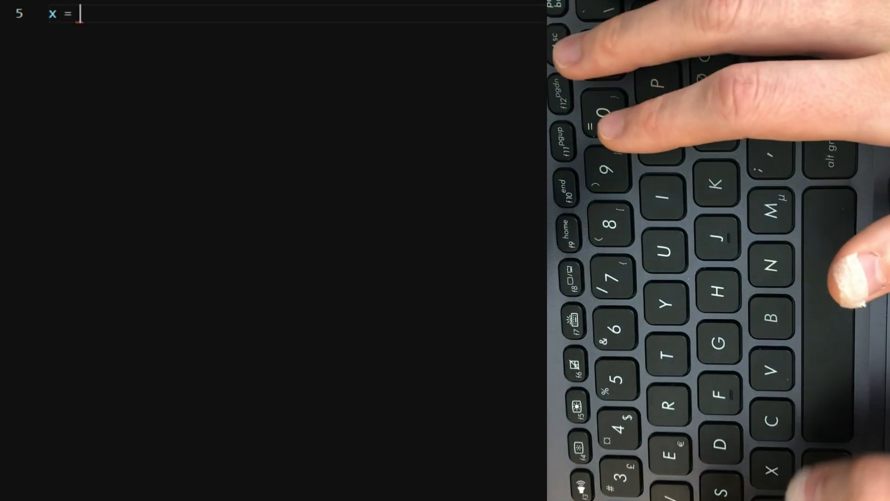
text(input()
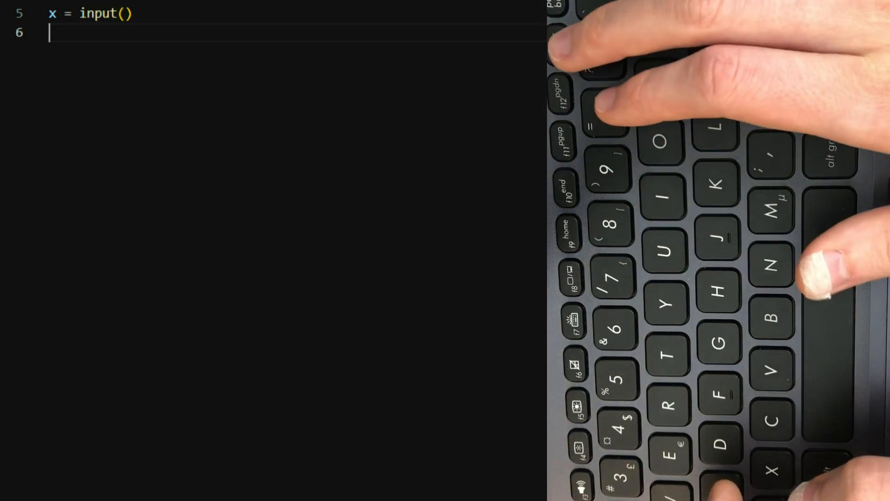
text(o =)
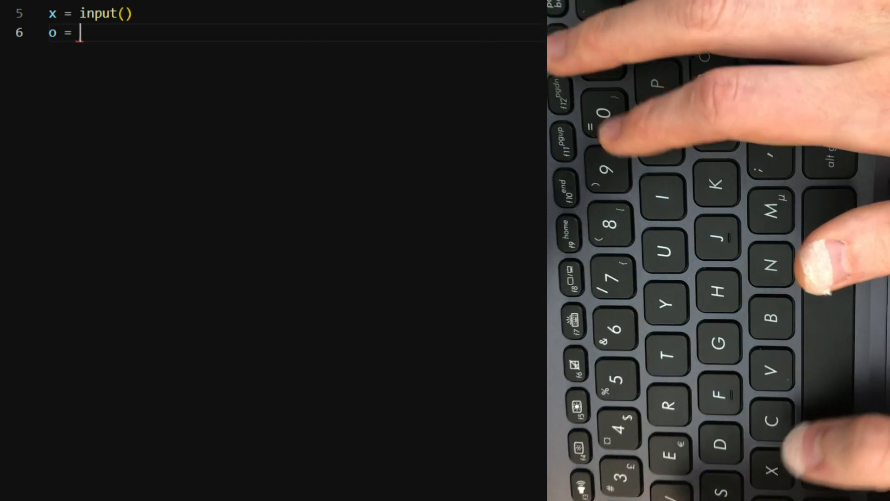
text(input()
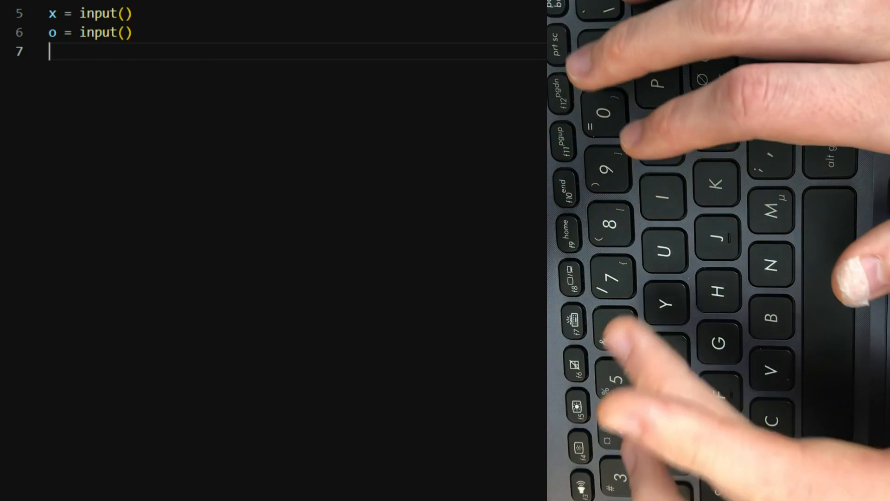
text(y = input()
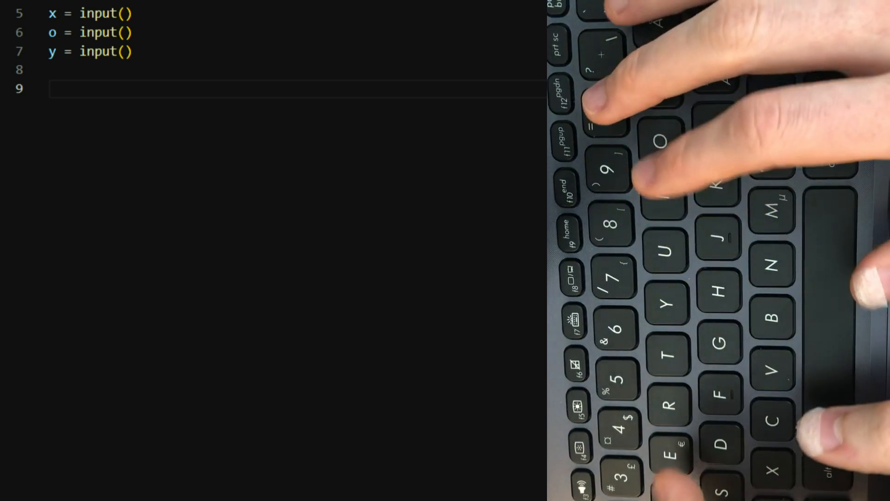
Add an if o == '+': block that prints int(x)+int(y)
text(if)
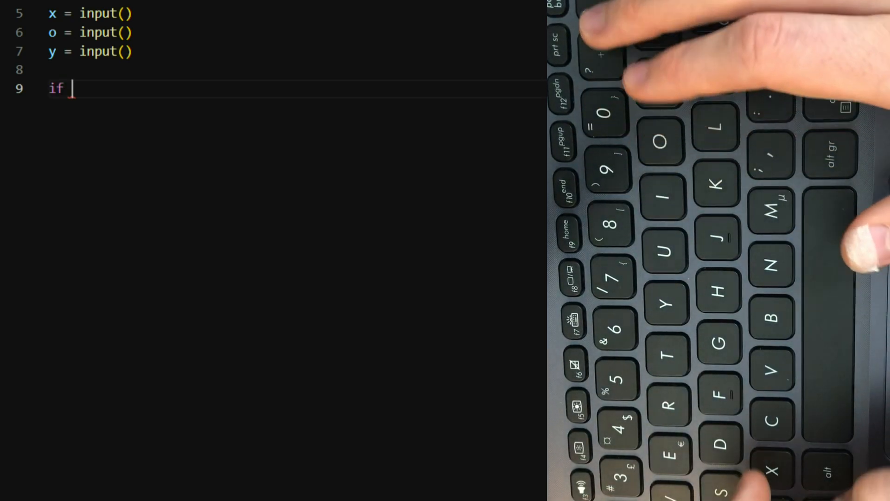
text(o ==)
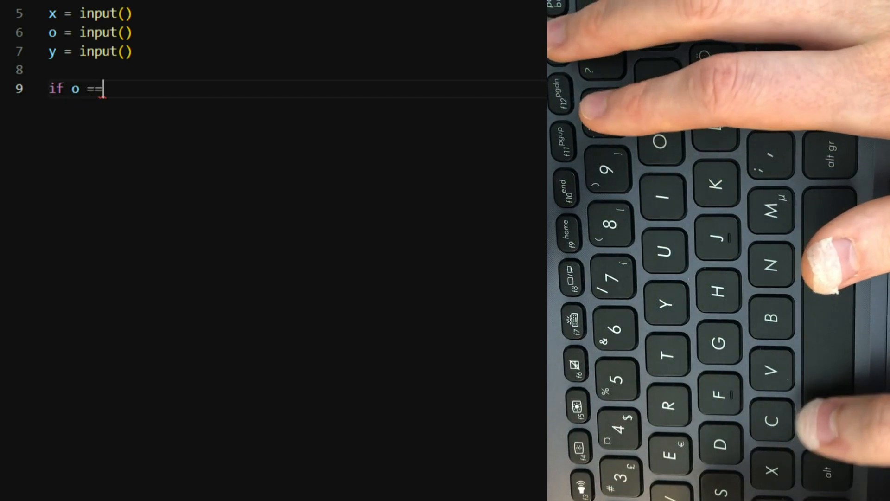
text(')
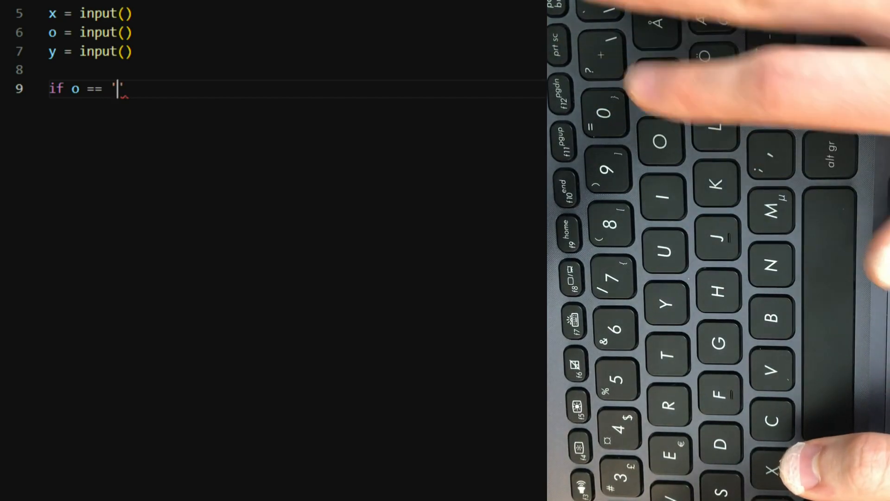
text(+)
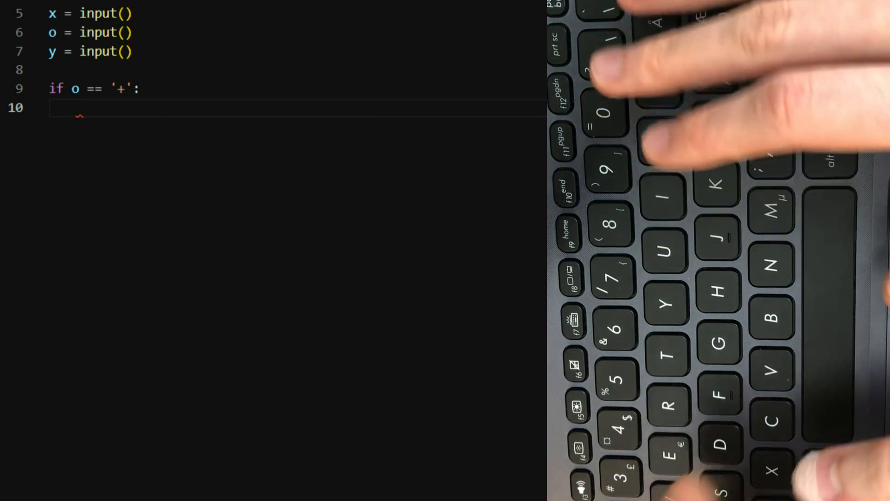
text(p)
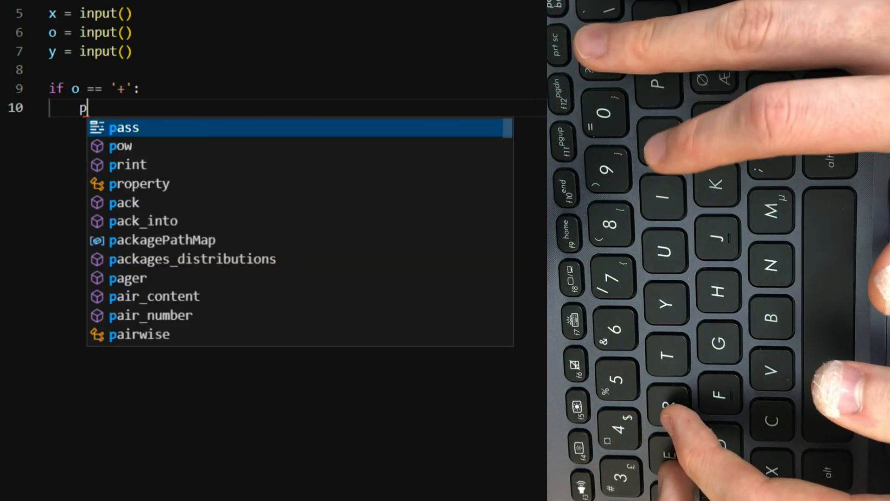
text(rint()
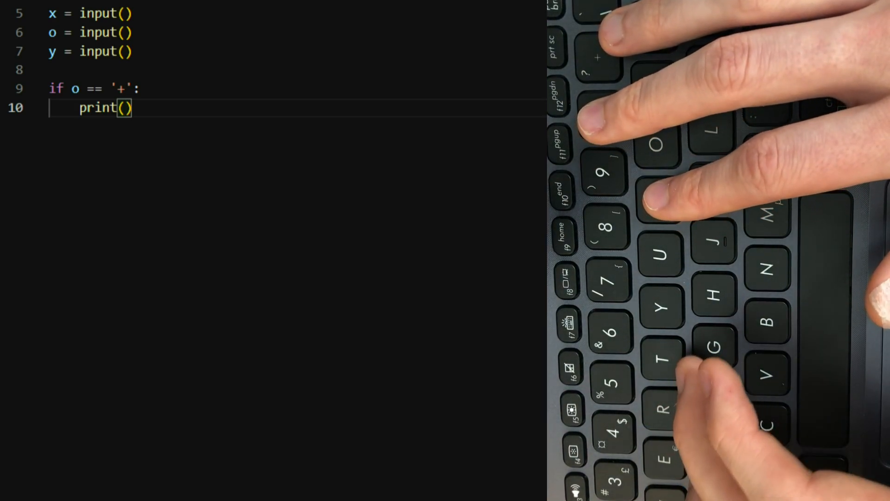
text(x+y)
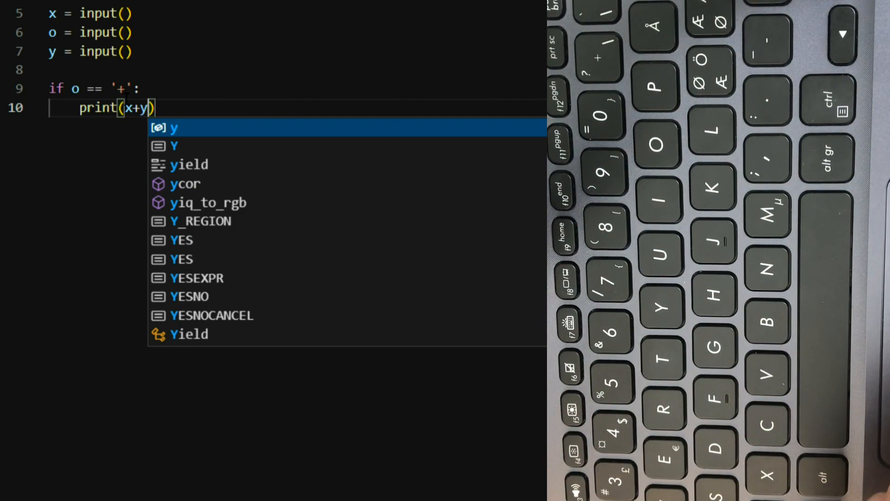
mouse_move(126, 108)
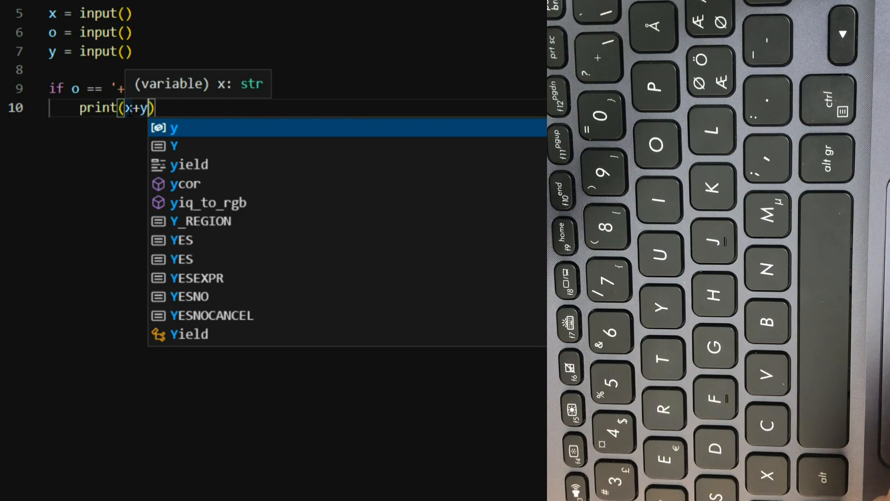
key(Escape)
text(int)
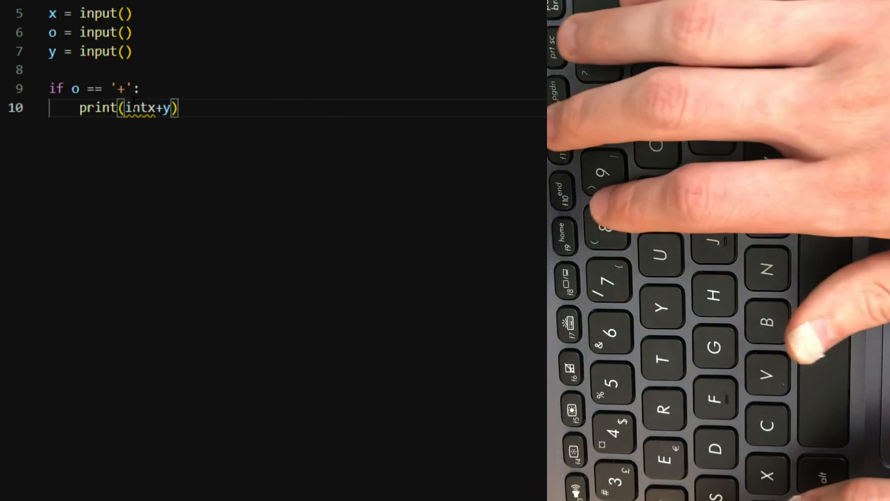
text(())
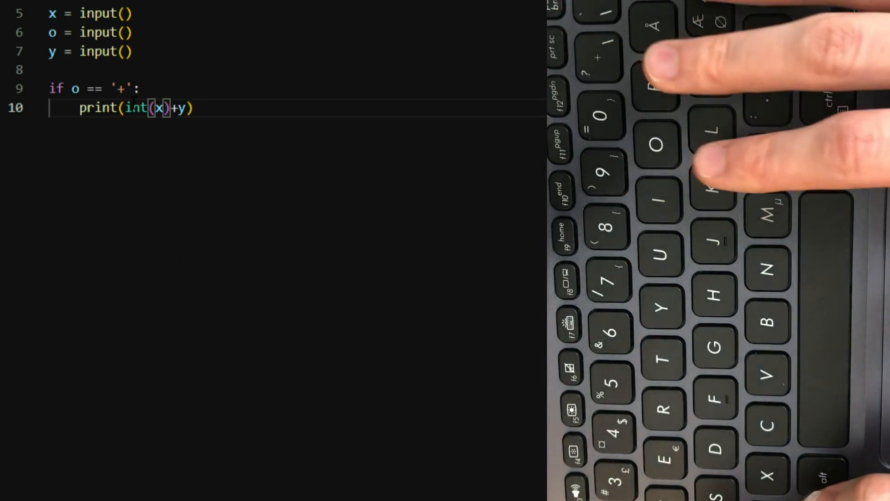
text(int)
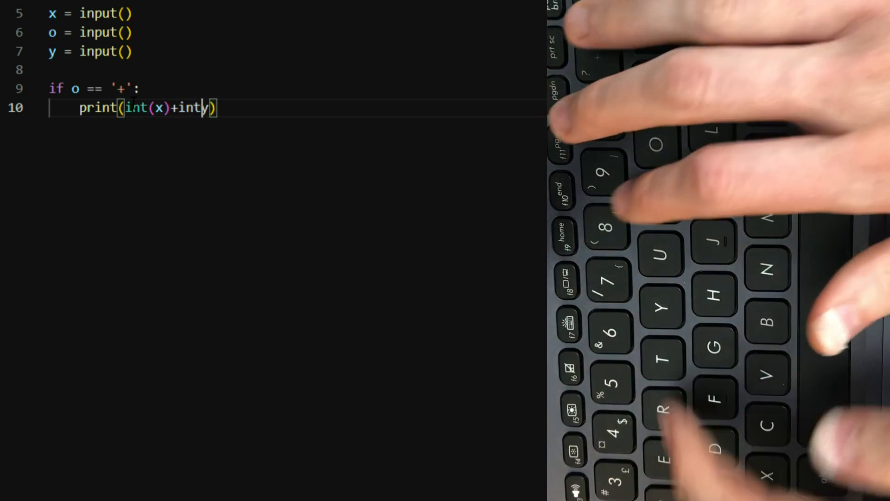
text((y)
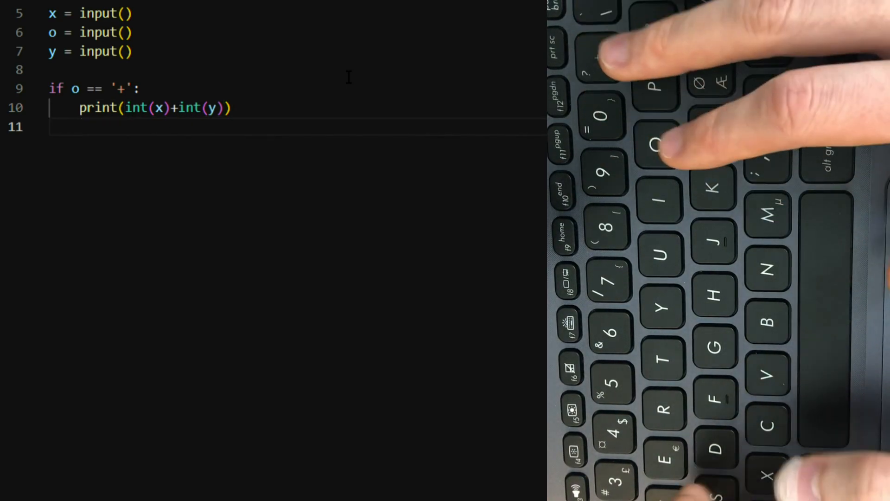
Add an elif o == '-' branch printing int(x)-int(y)
text(elif)
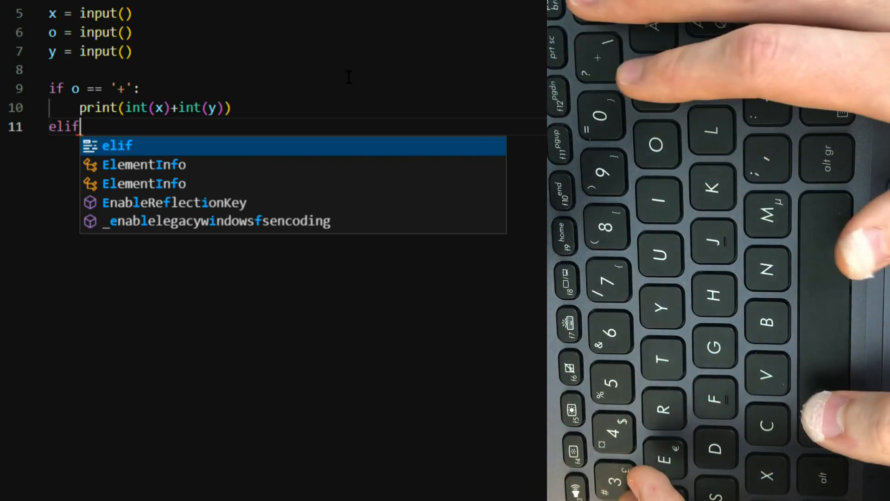
text(o ==)
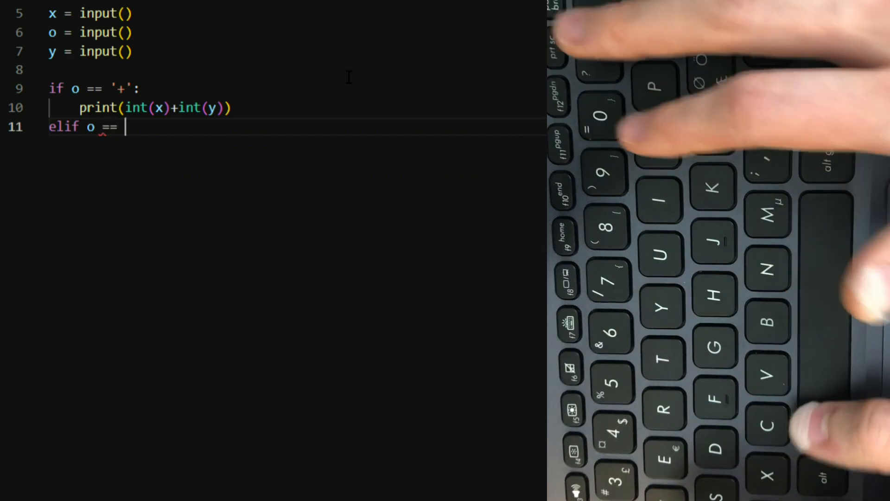
text('-':)
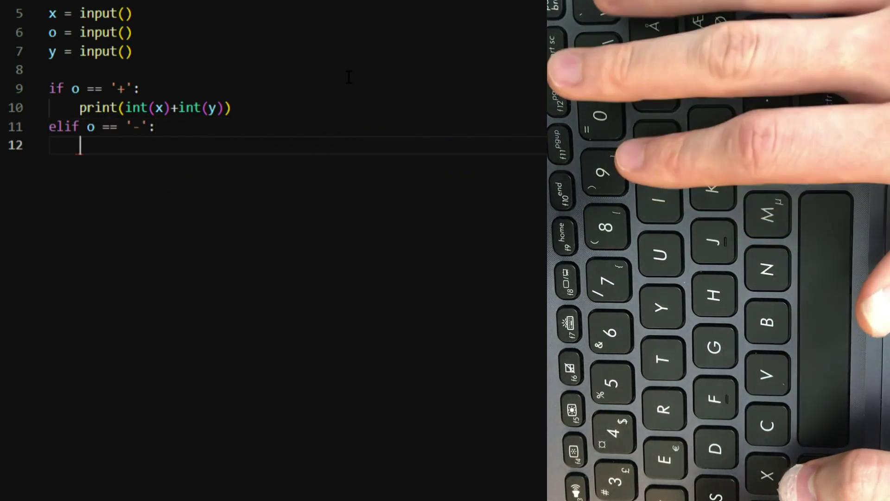
text(print()
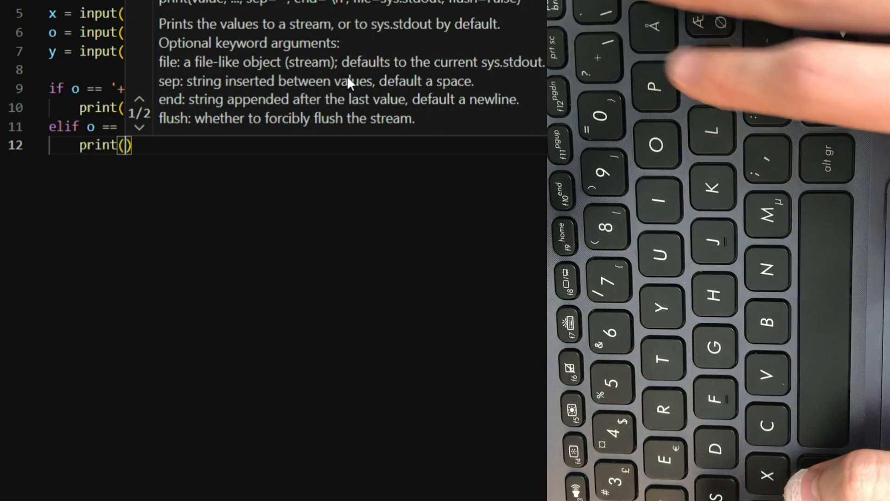
text(int)
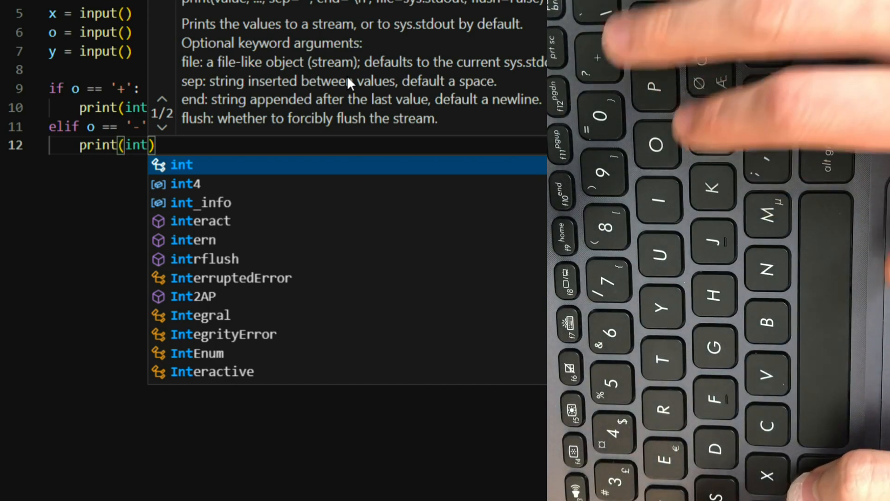
text((x)
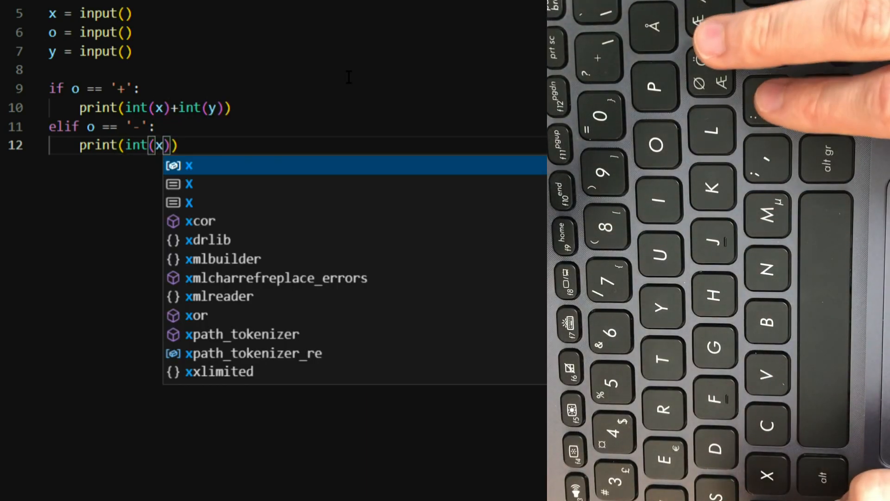
text(-i)
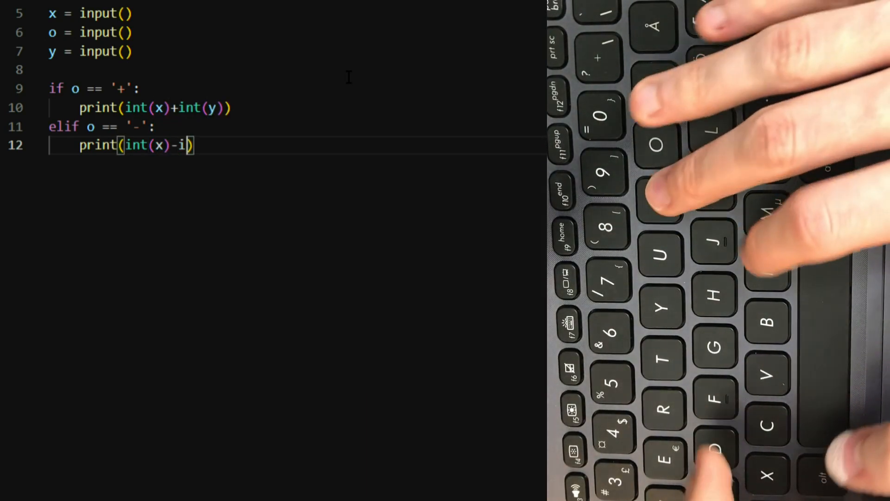
text(nt()
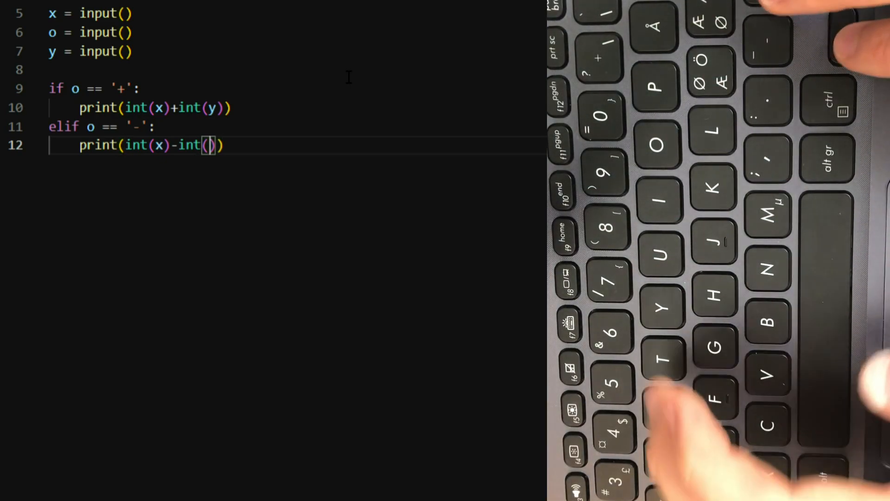
text(y)
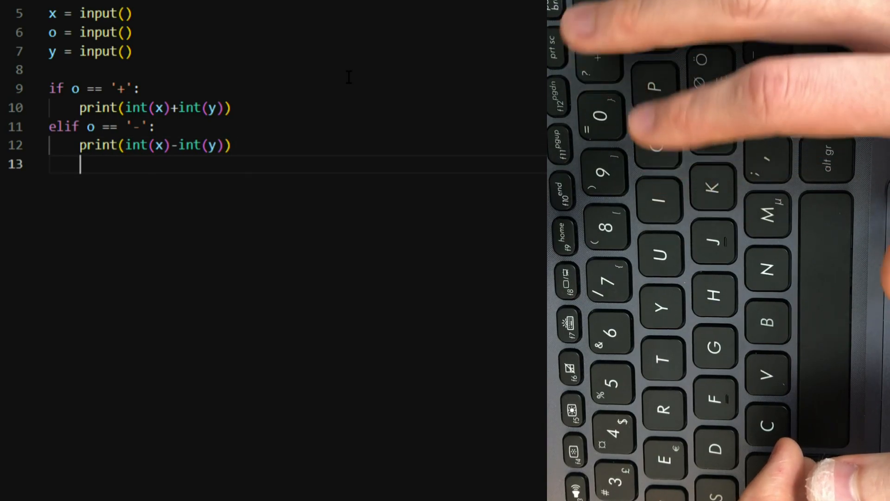
Add an elif o == '*': branch printing int(x)*int(y)
text(elif o ==)
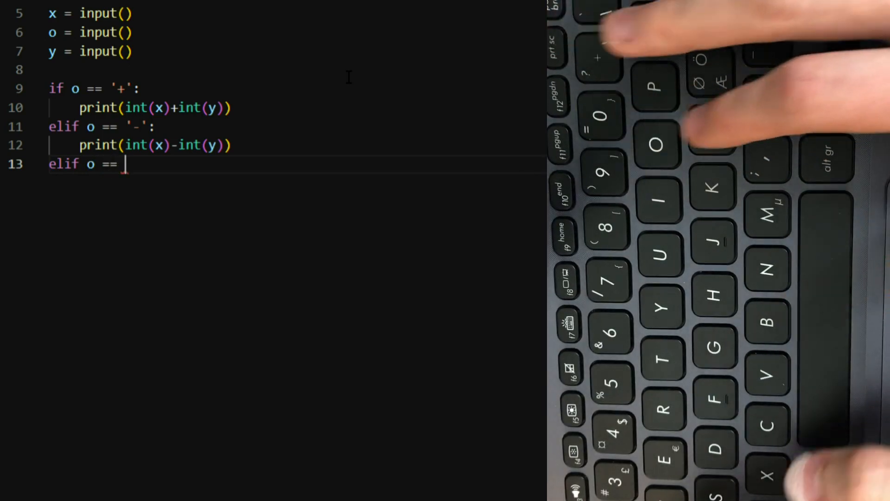
text(')
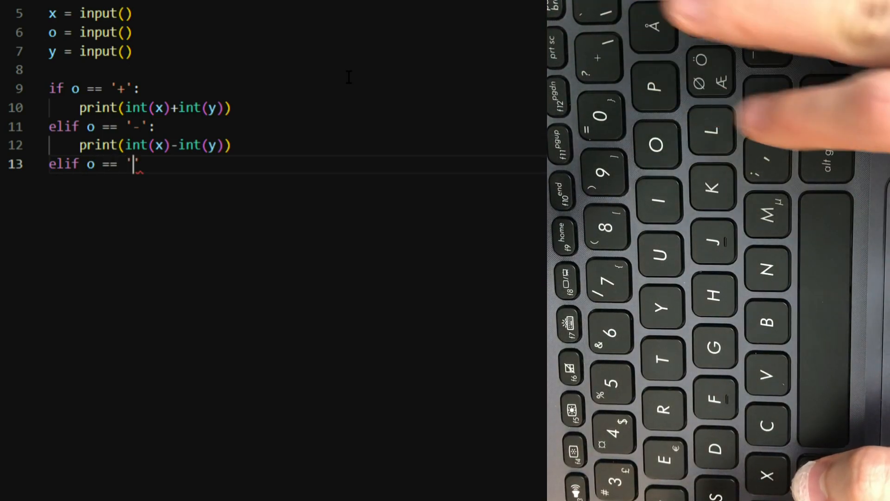
text(*)
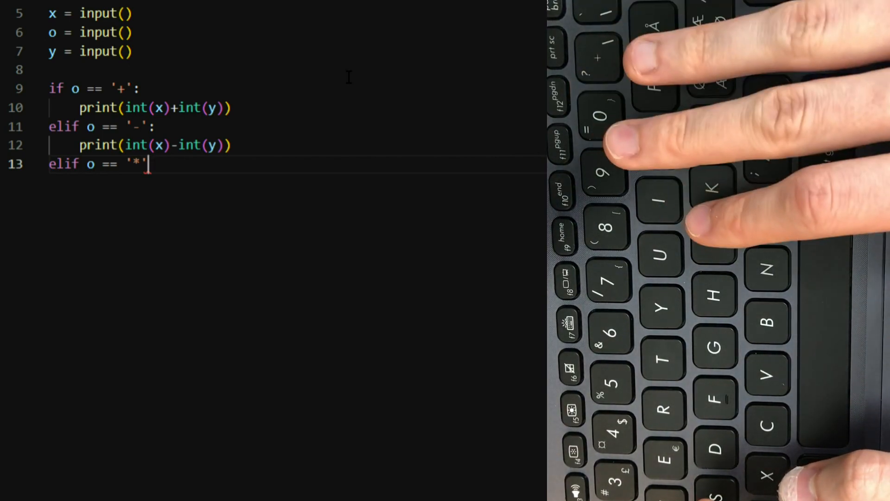
text(:)
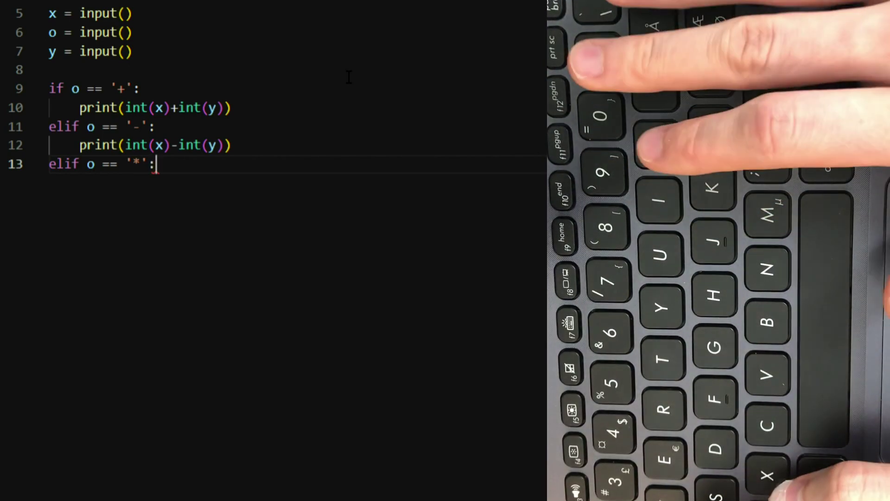
text(print()
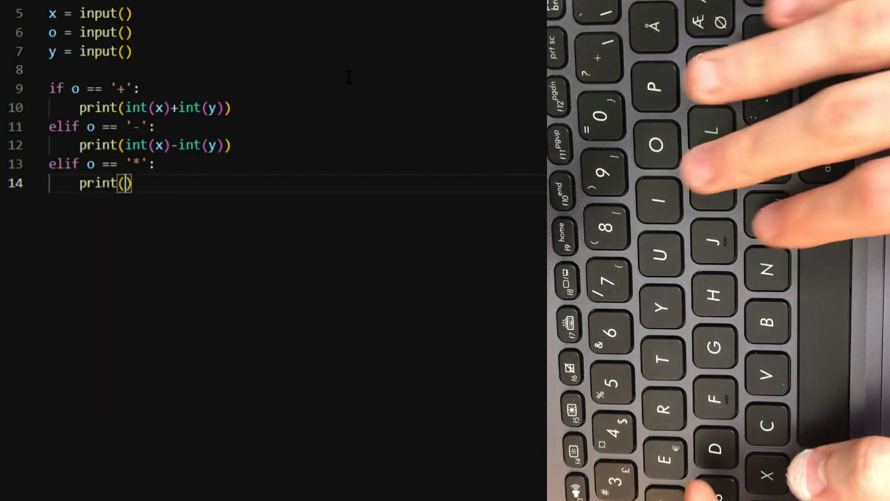
text(int(x)
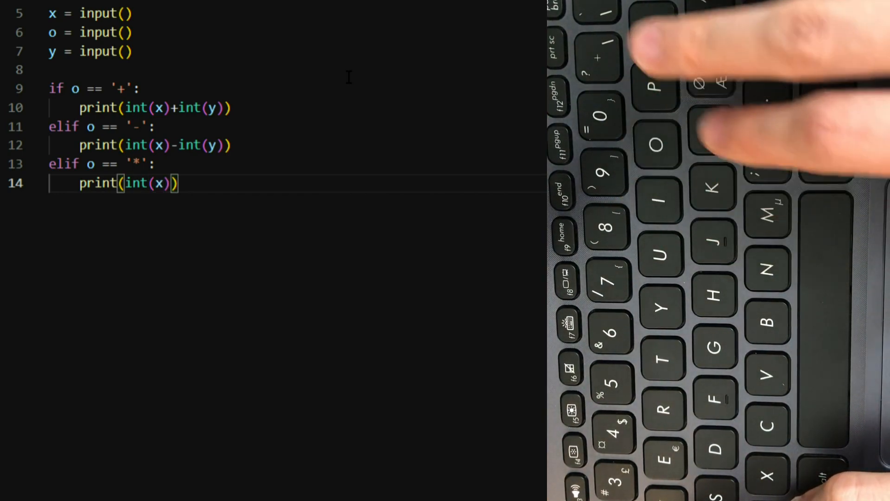
text(*int())
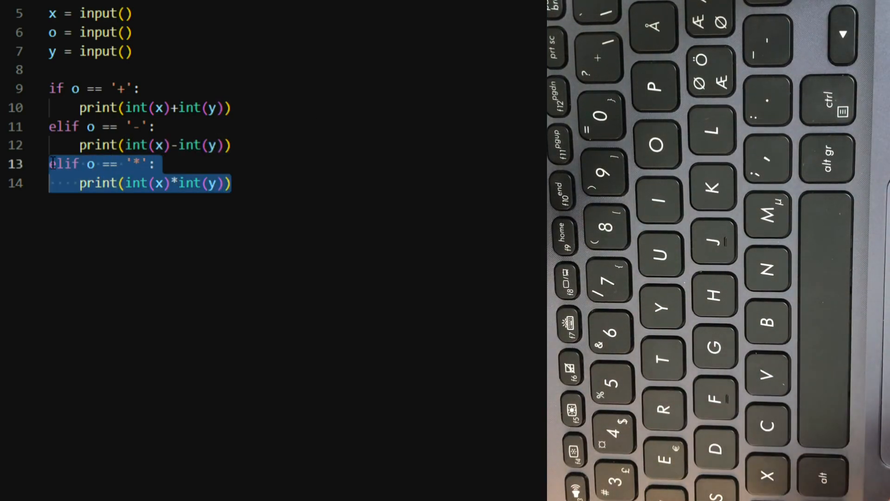
Paste the copied branch and change '*' to '/' in its condition and print line
click(233, 182)
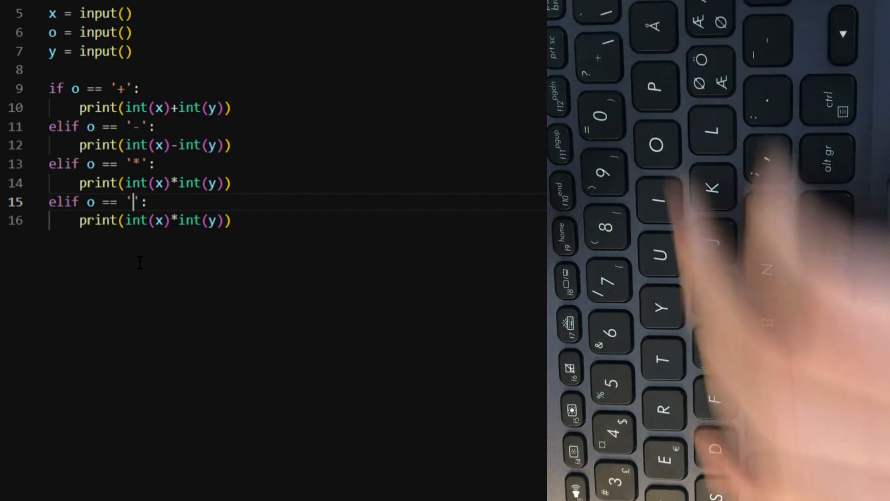
text(/)
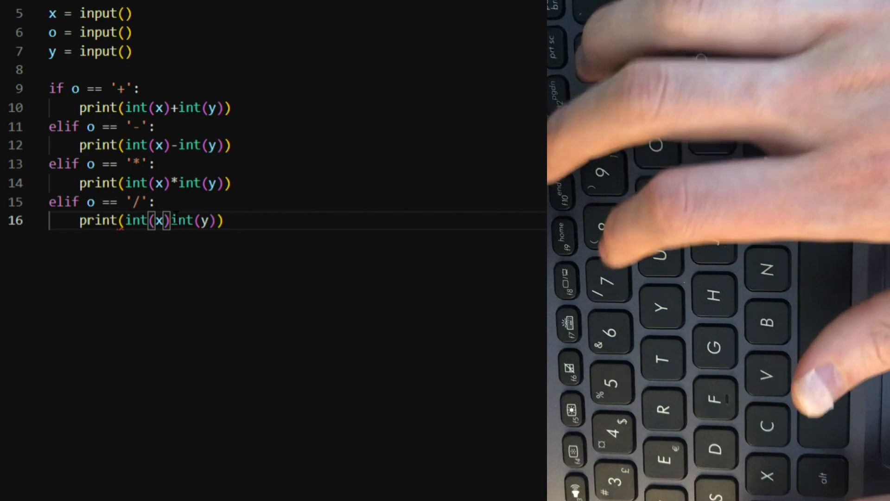
text(/)
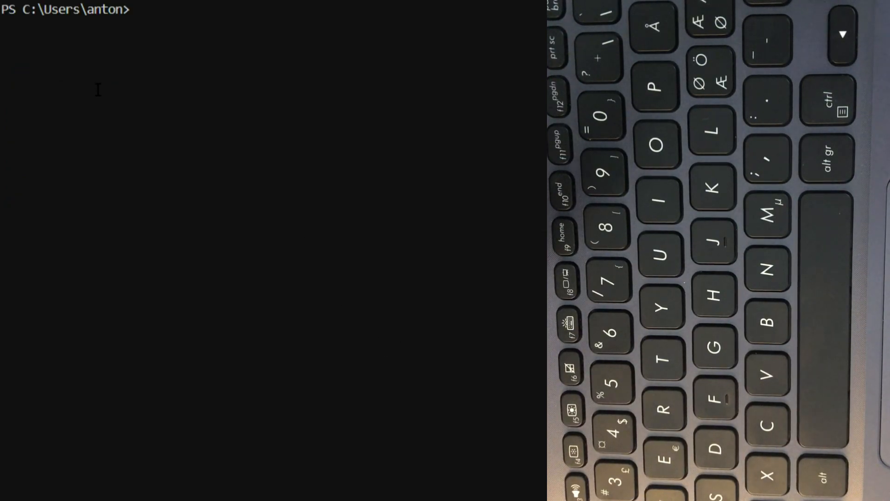
Run CalculatorPy.py testing 3+12 (15) and 4-5 (-1)
key(Return)
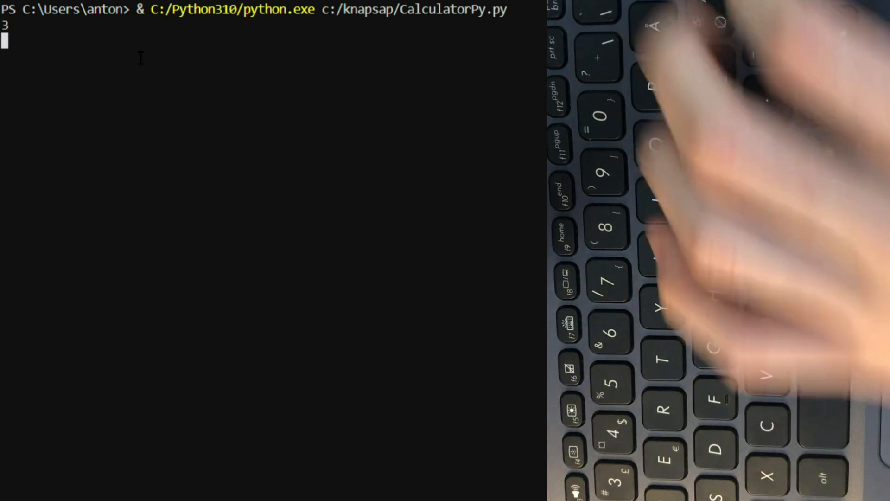
text(+)
text(12)
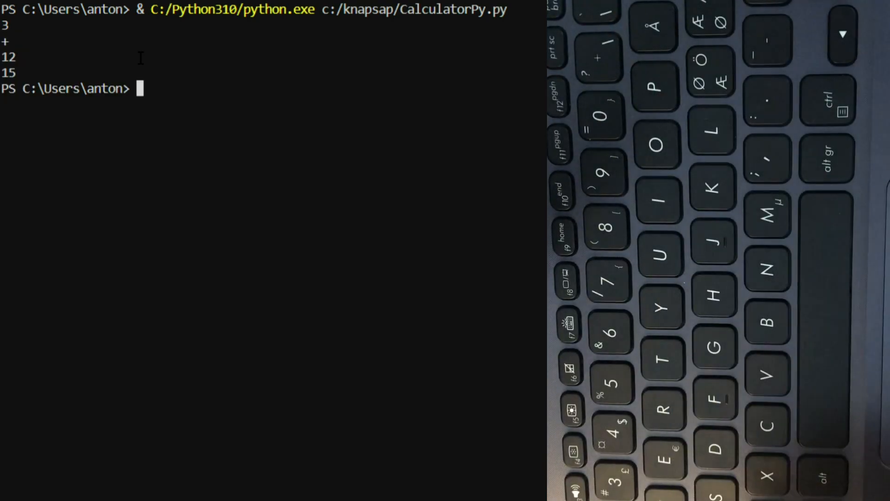
key(up)
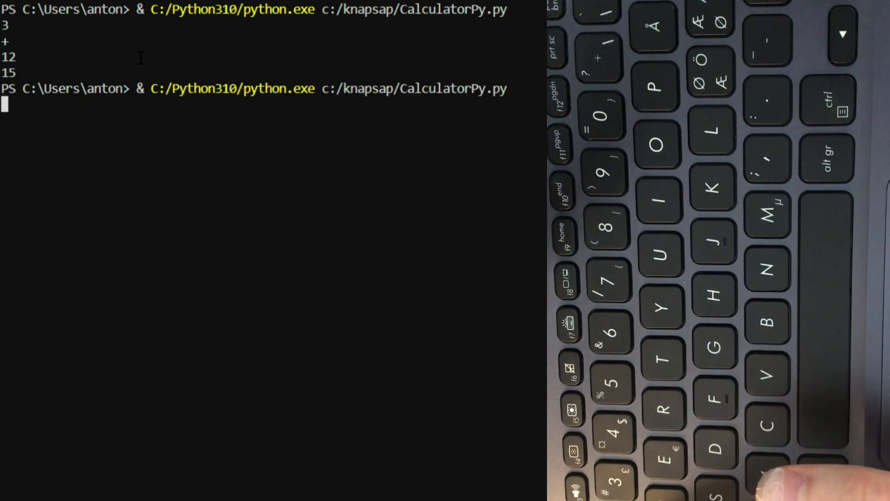
text(4)
text(-)
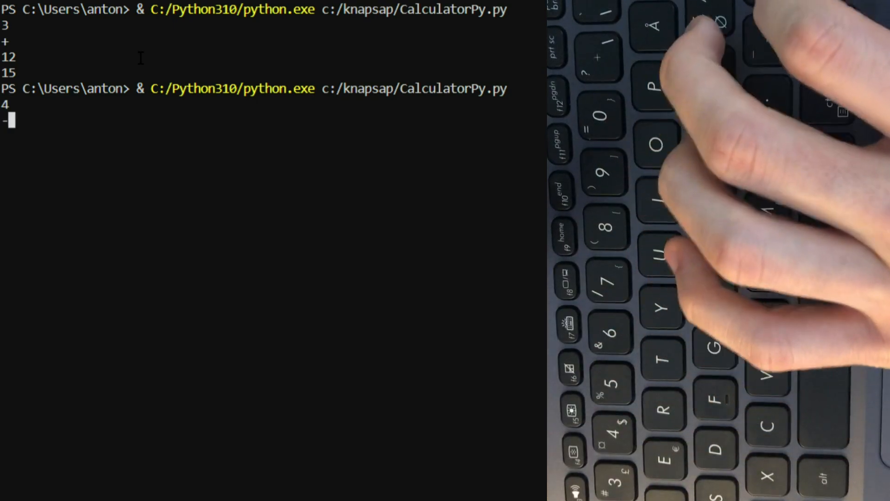
text(5)
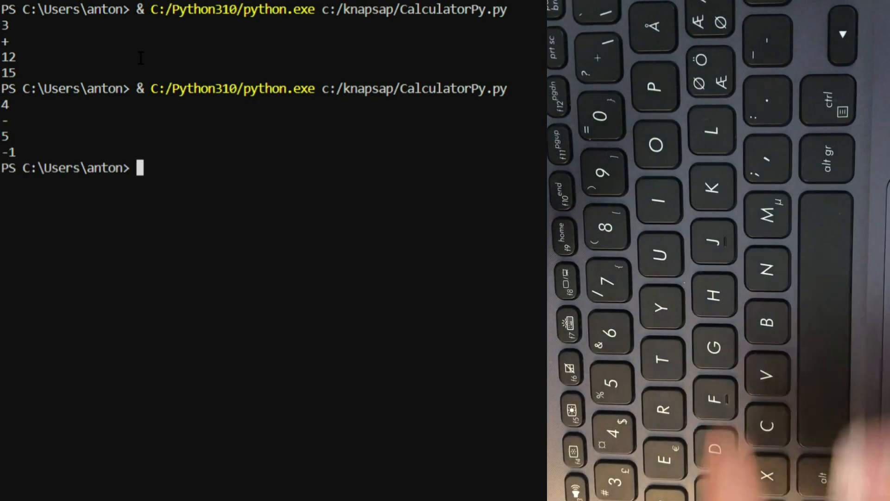
Rerun the script testing 6*2 (12) and start a division test
key(Return)
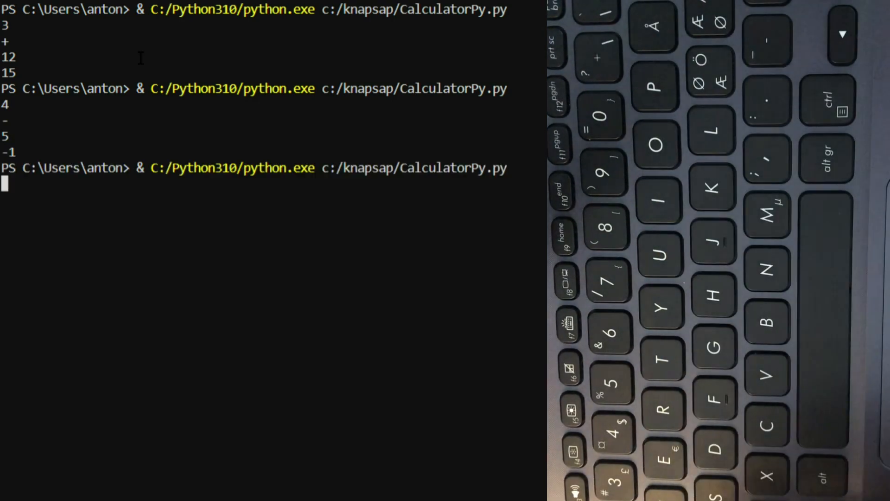
text(6)
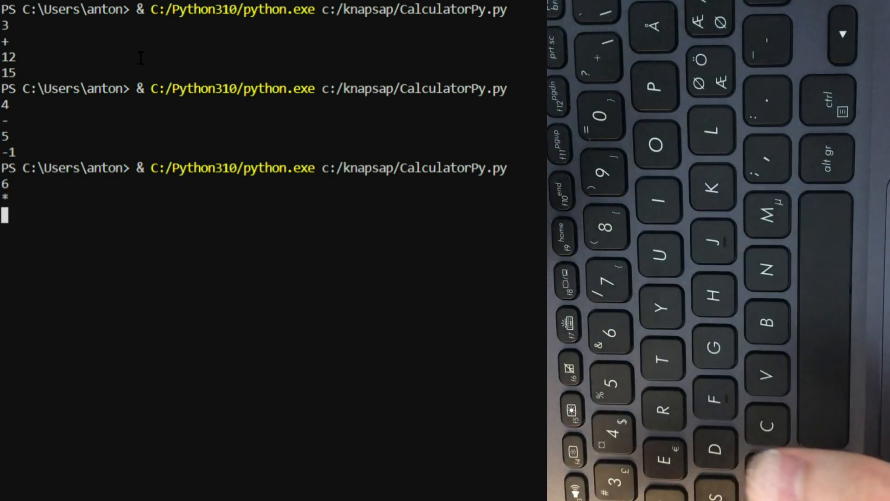
text(2)
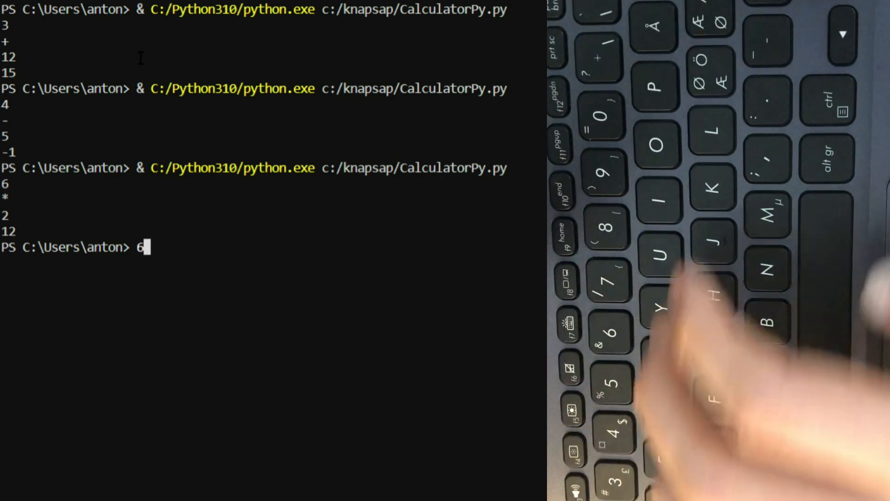
key(Return)
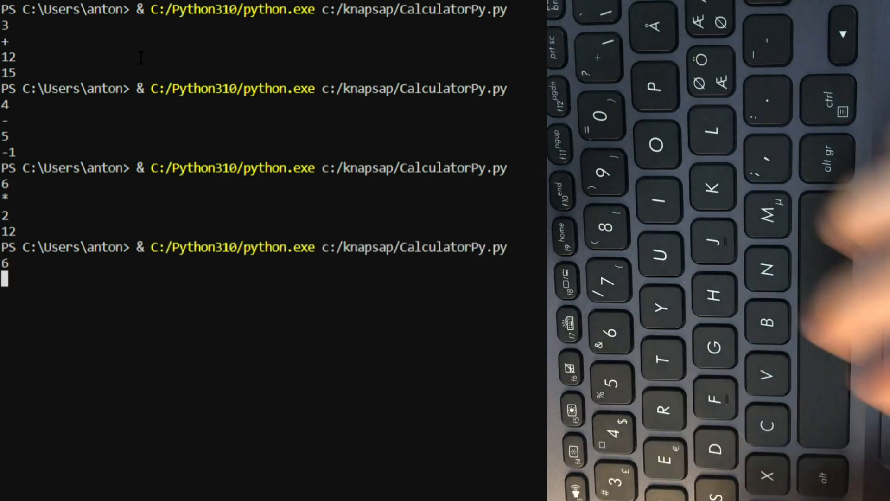
text(/int(y)))
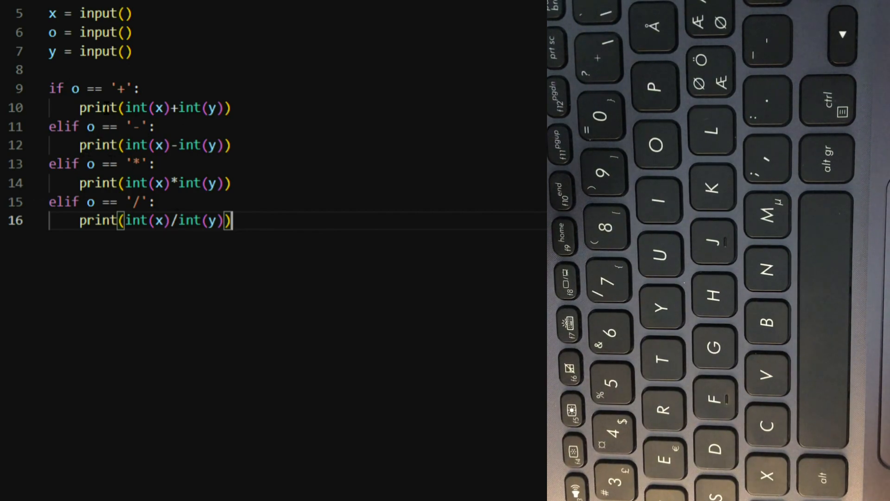
mouse_move(188, 312)
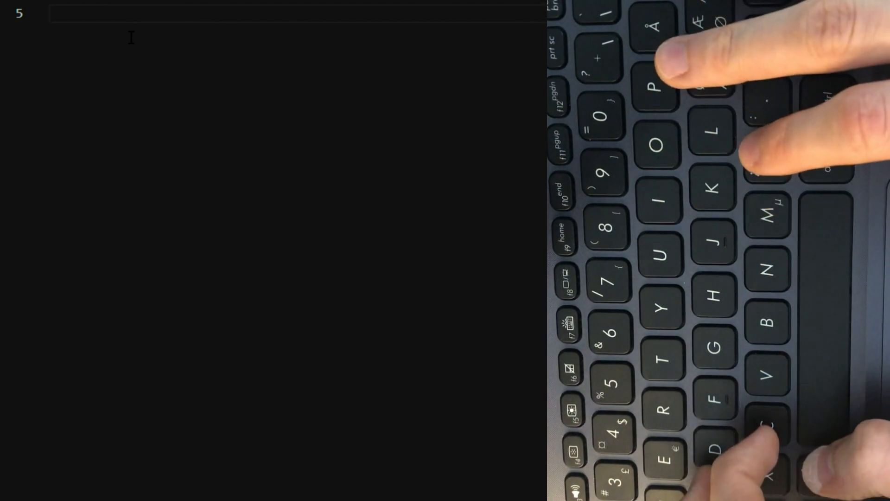
Write class Calculator with an empty public static void main(String[] args) method
text(class)
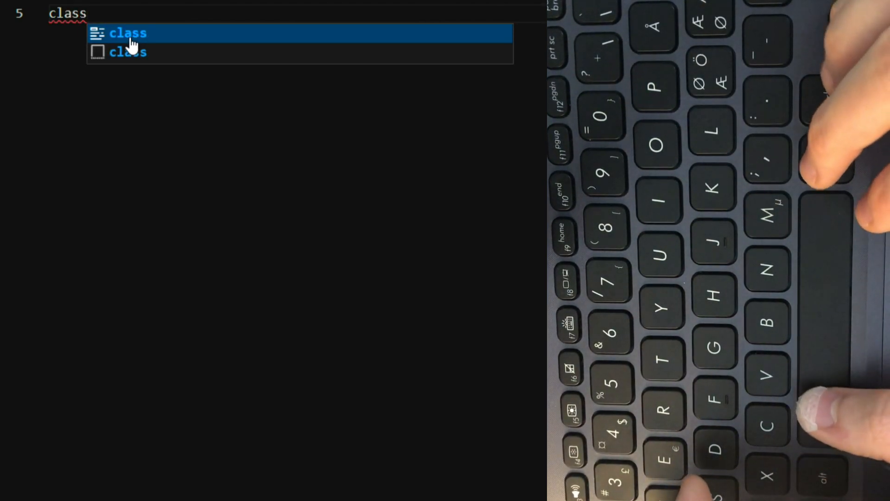
text(Ca)
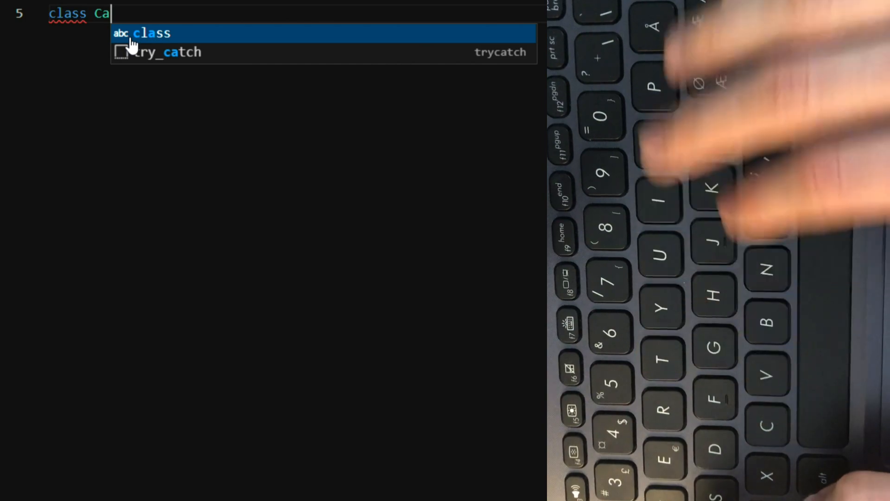
text(lc)
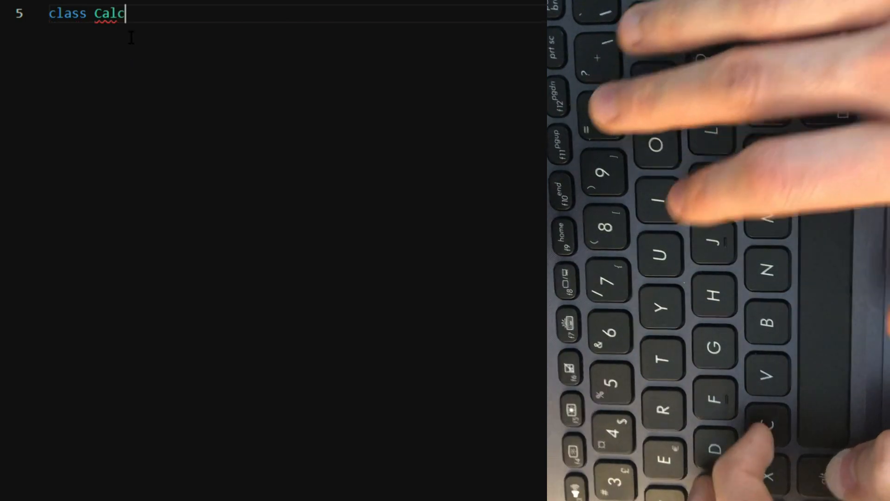
text(ulator)
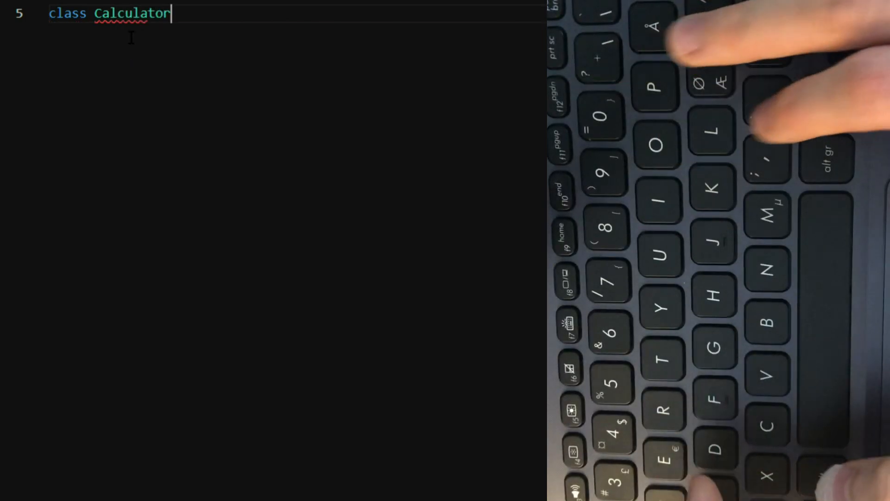
text({})
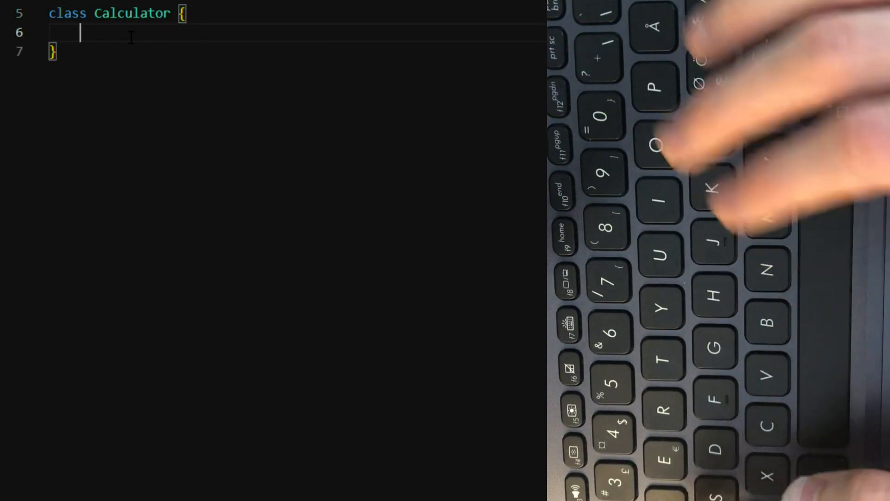
text(public)
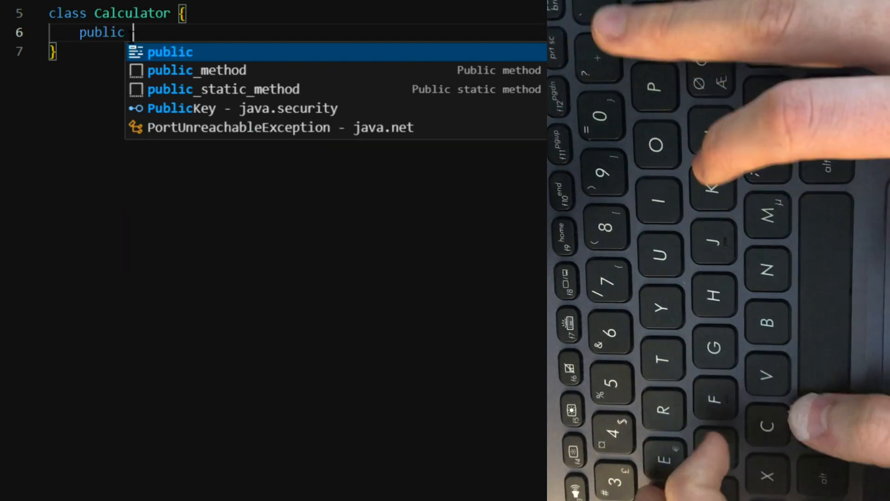
text(static void)
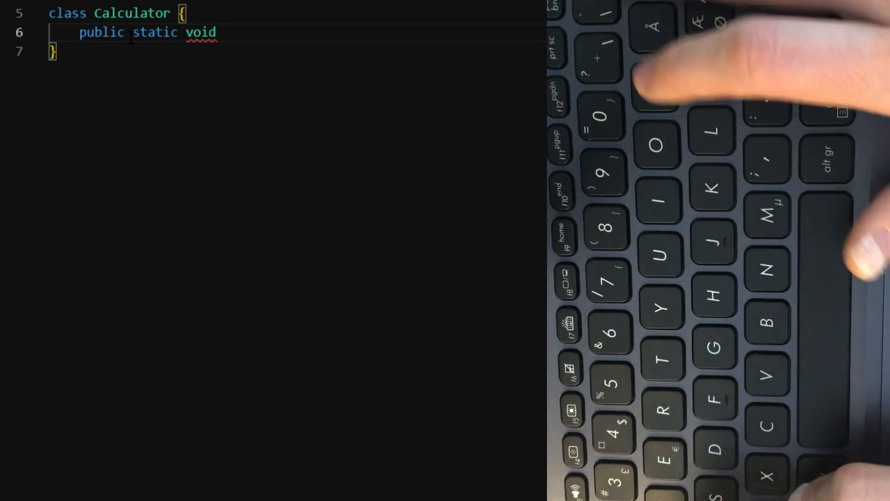
text(main())
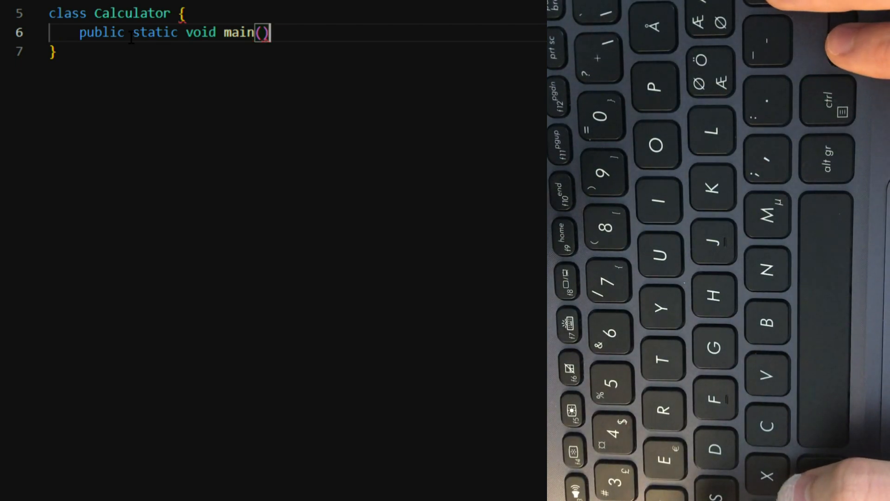
text(String)
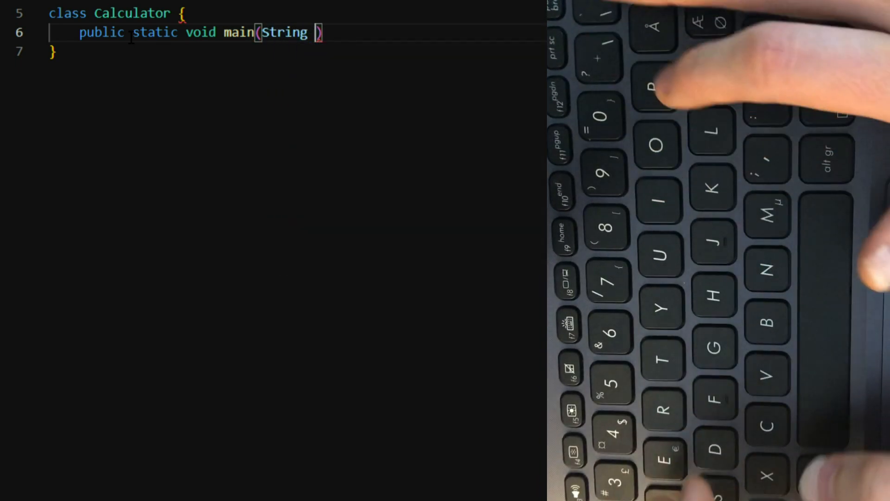
text([])
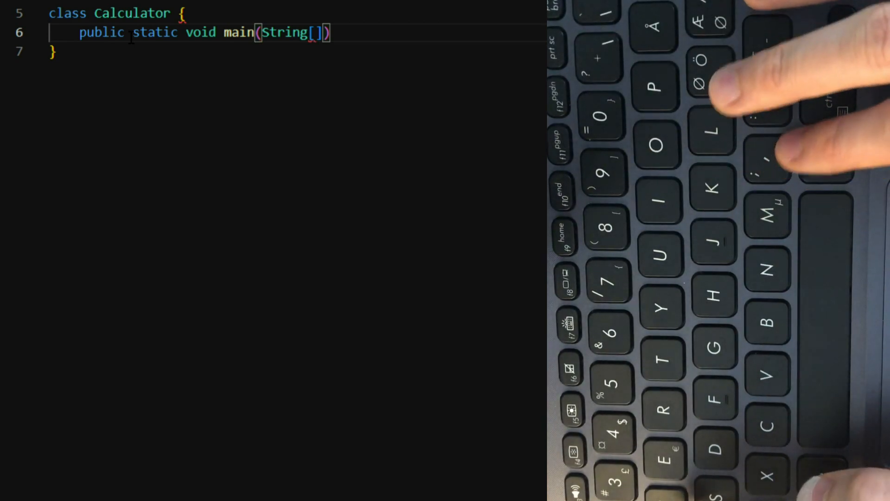
text(args)
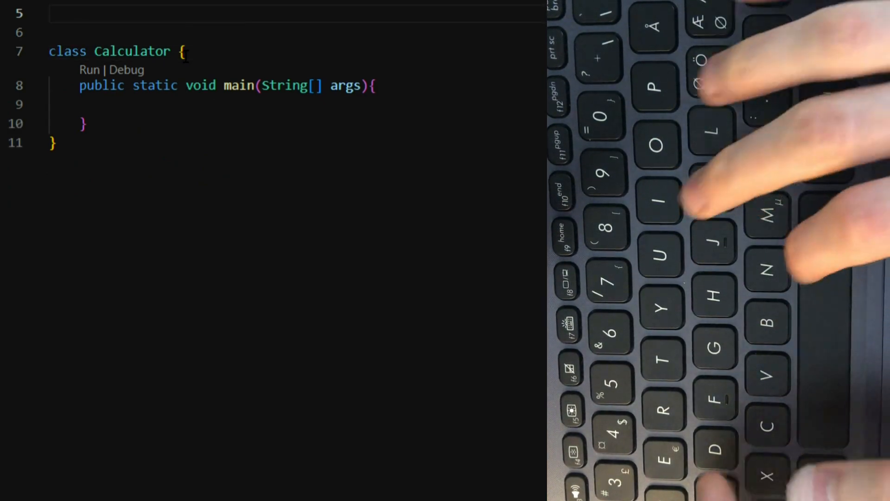
Add import java.util.Scanner; at the top of the file
text(import)
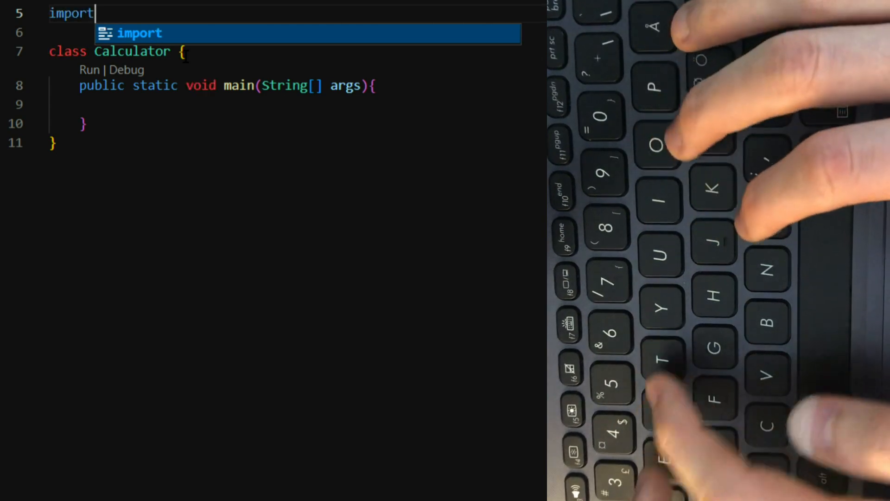
text(java)
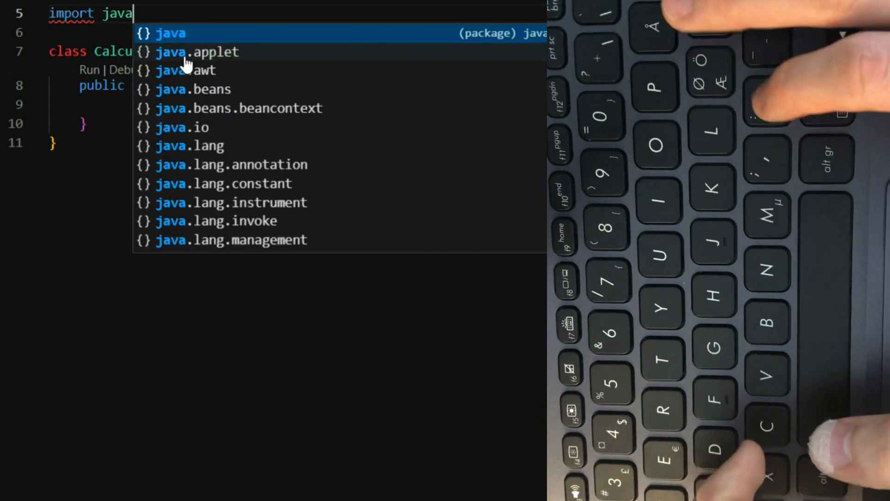
text(.util.*;)
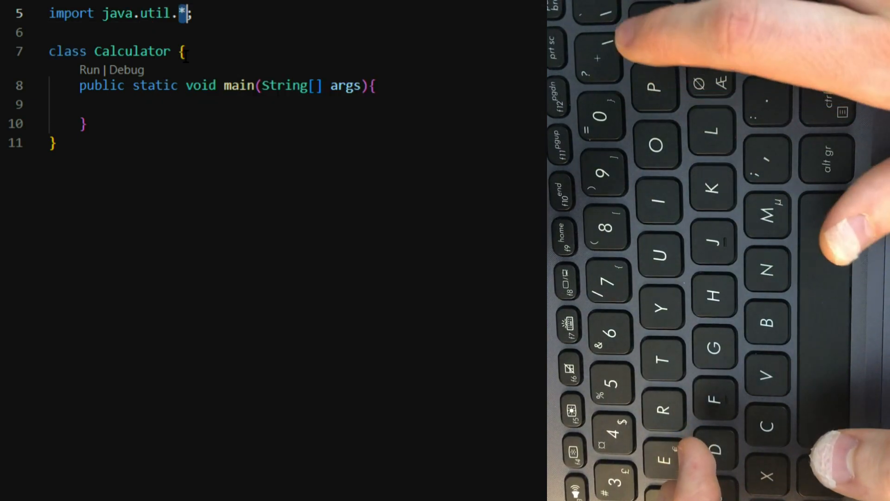
key(backspace)
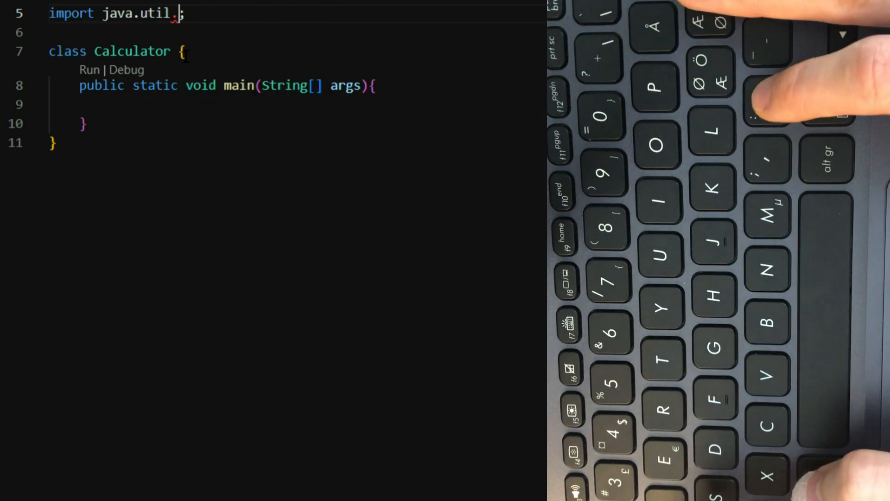
text(Scanner)
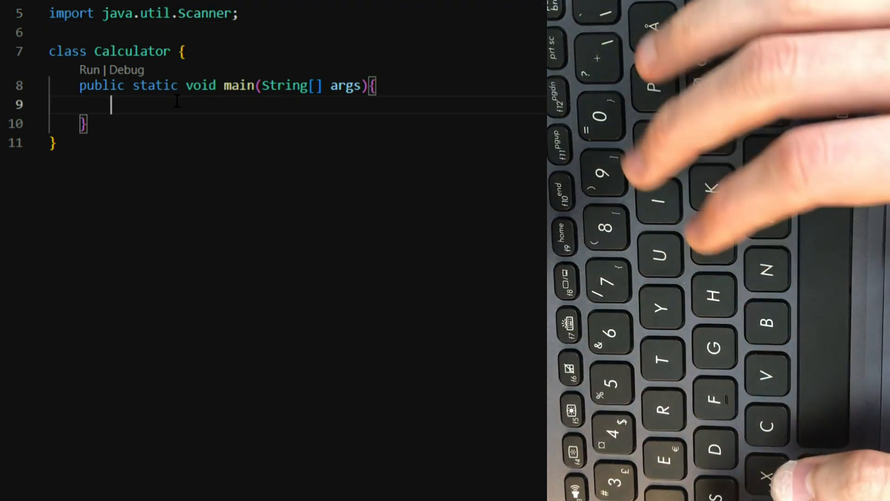
Create Scanner input = new Scanner(System.in); inside main
text(Scanner input = new Scanner(S)
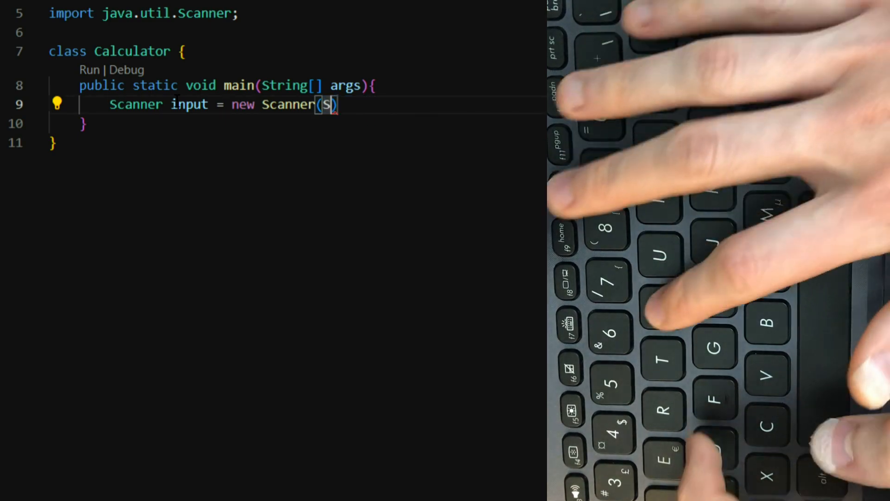
text(yst)
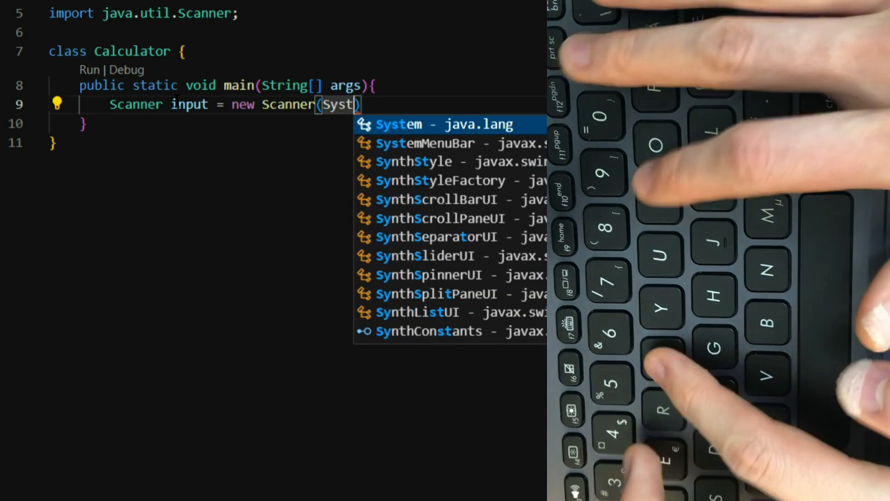
text(em)
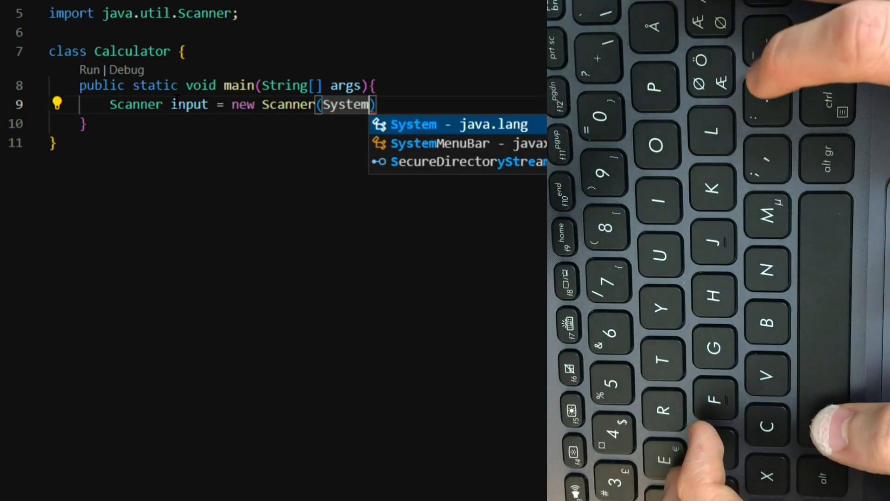
text(.in)
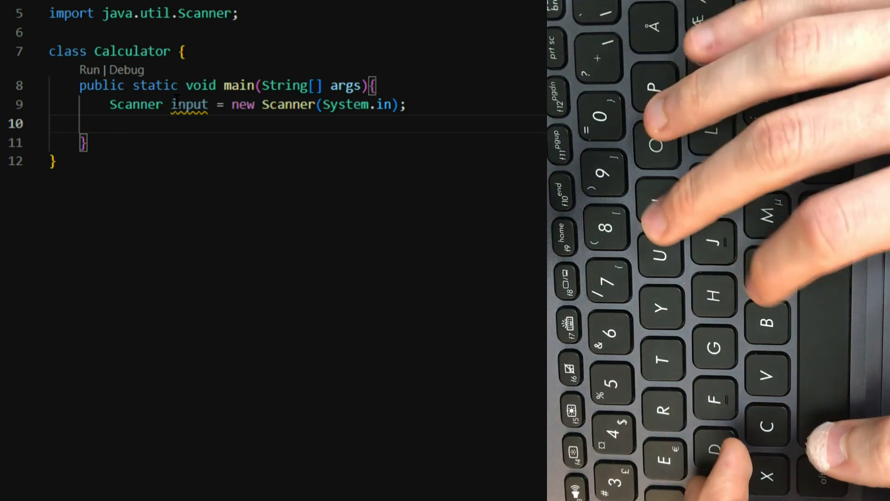
Read int x = input.nextInt(); and String o = input.next(); on separate lines
text(int)
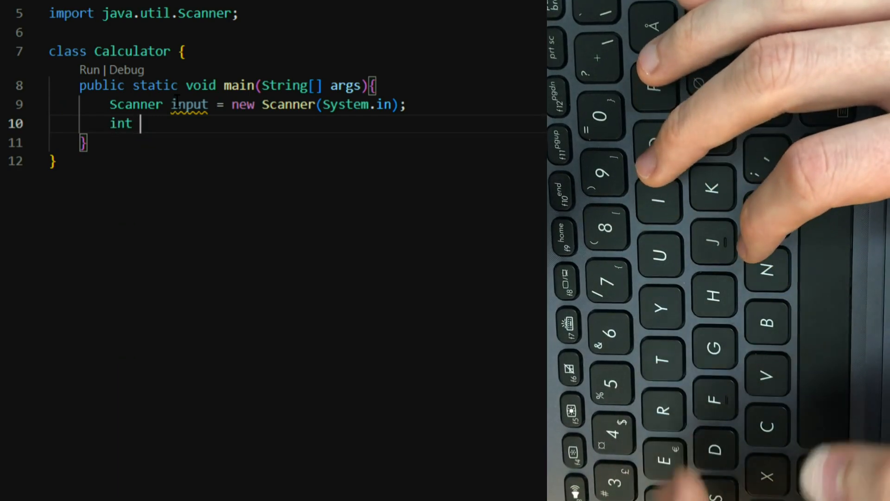
text(x =)
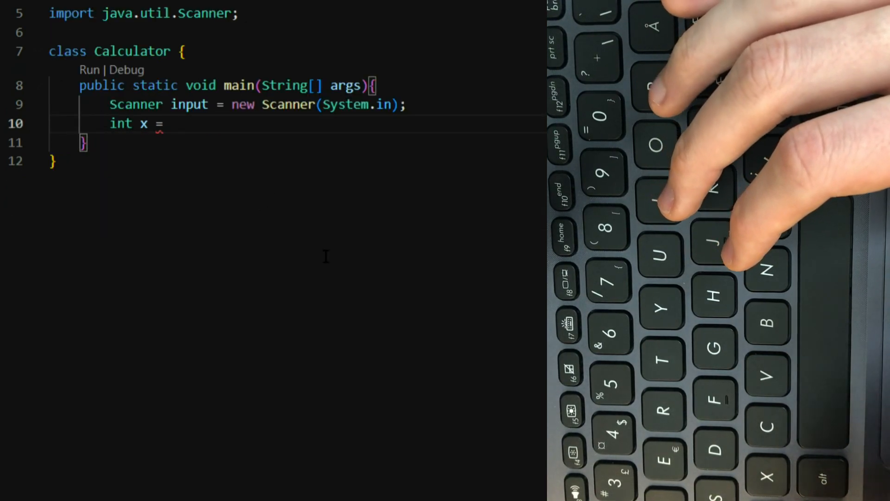
text(input.nextInt()
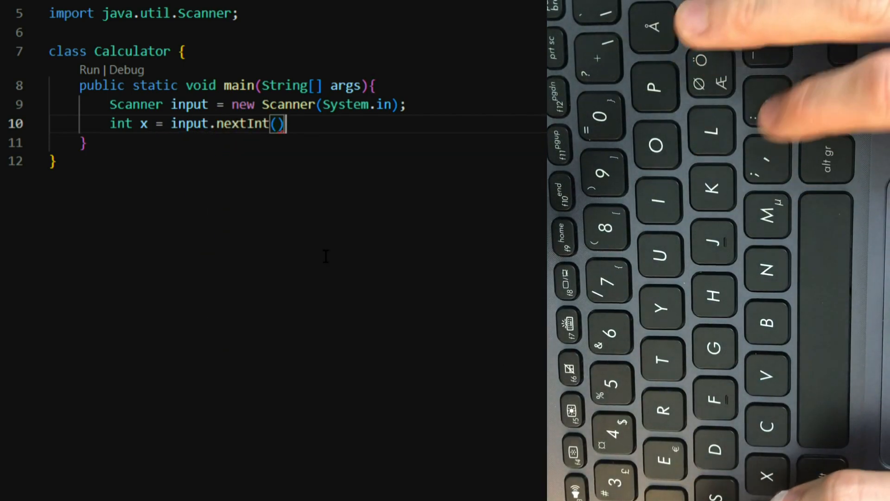
key(Return)
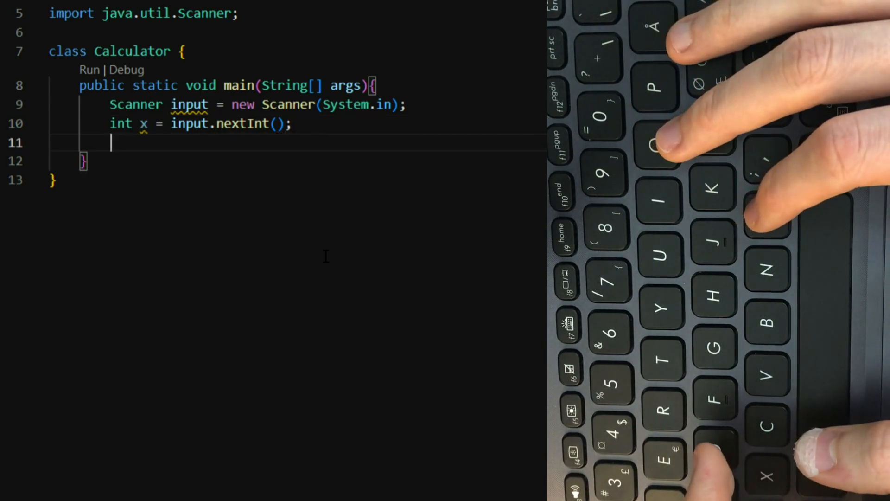
text(String)
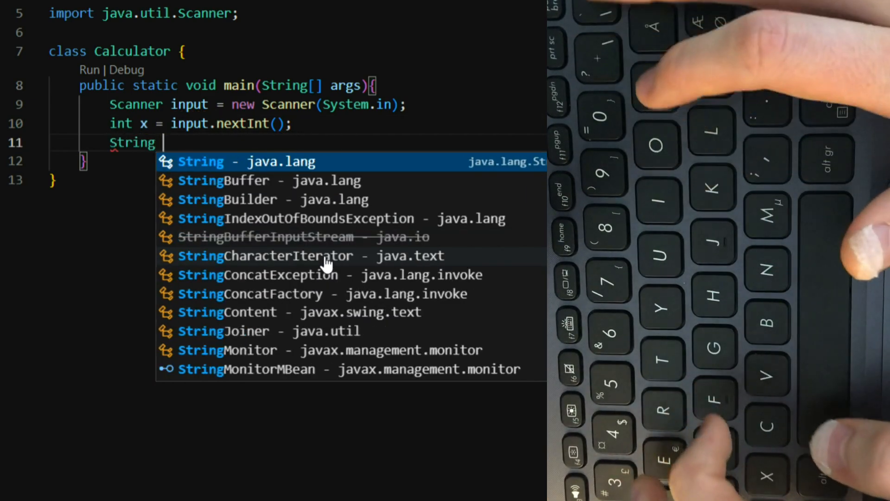
text(o =)
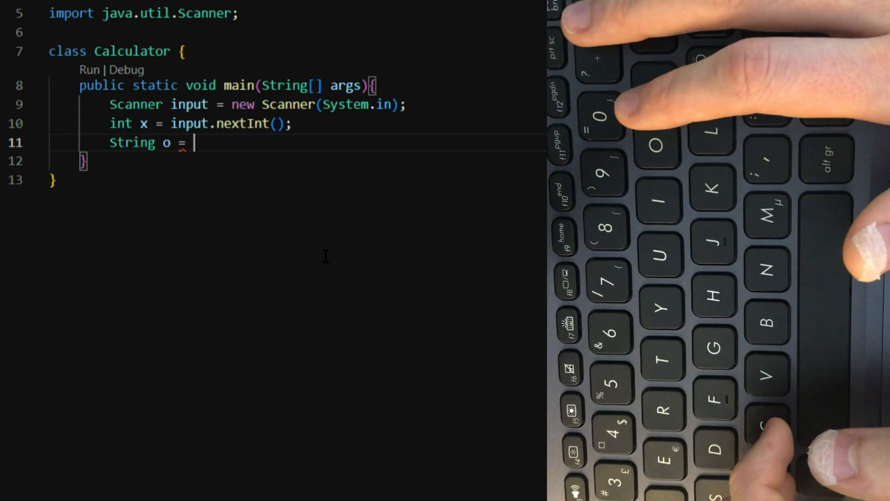
text(input.next();)
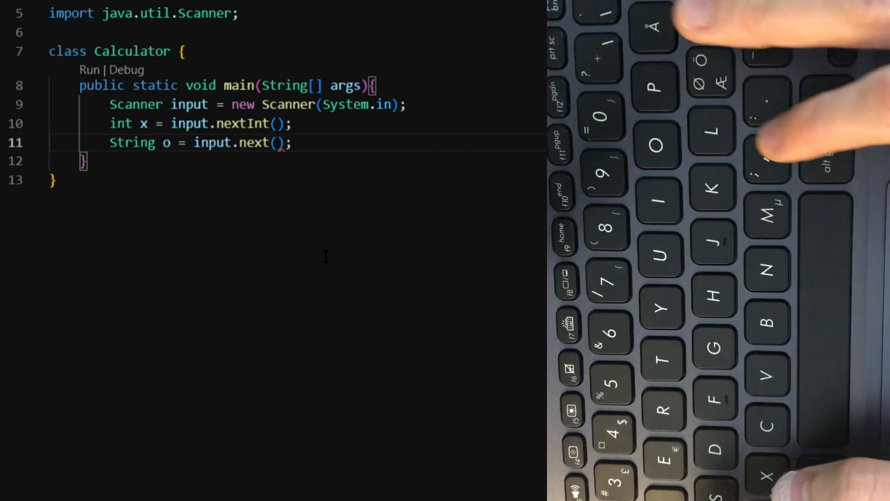
key(Return)
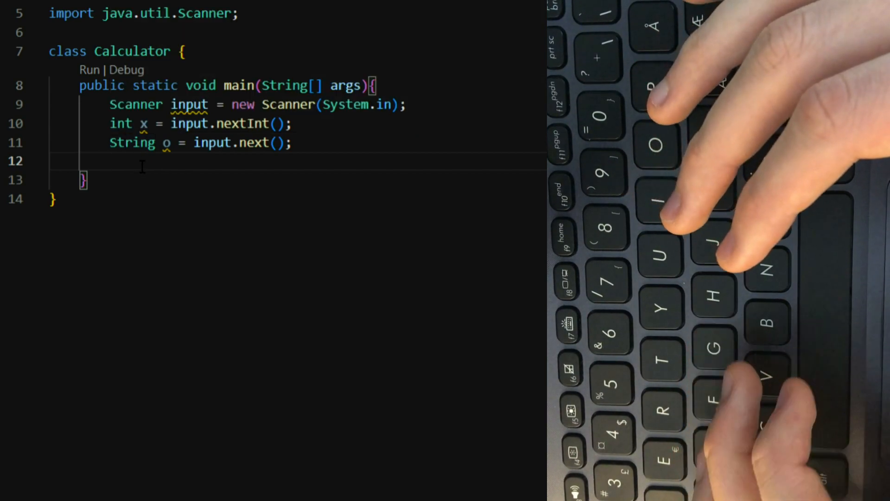
Read int y = input.nextInt(); and leave a blank line below
text(int y =)
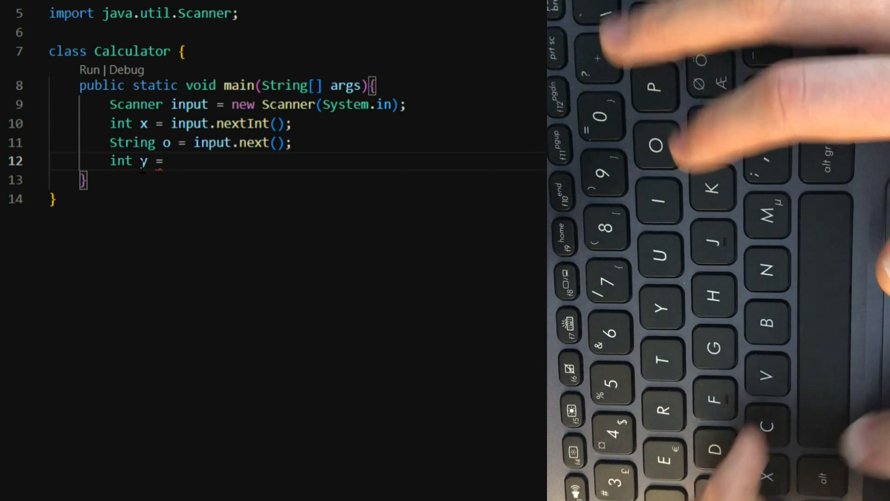
text(inpu)
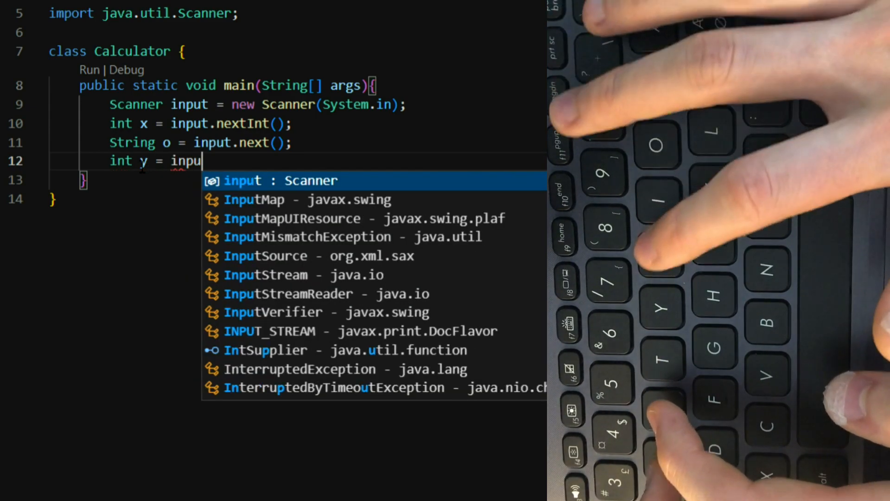
text(t.nextInt();)
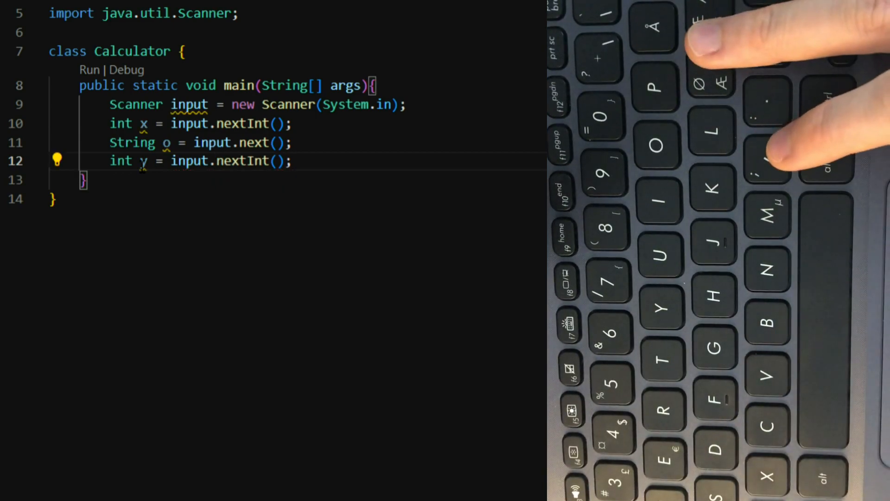
key(Return)
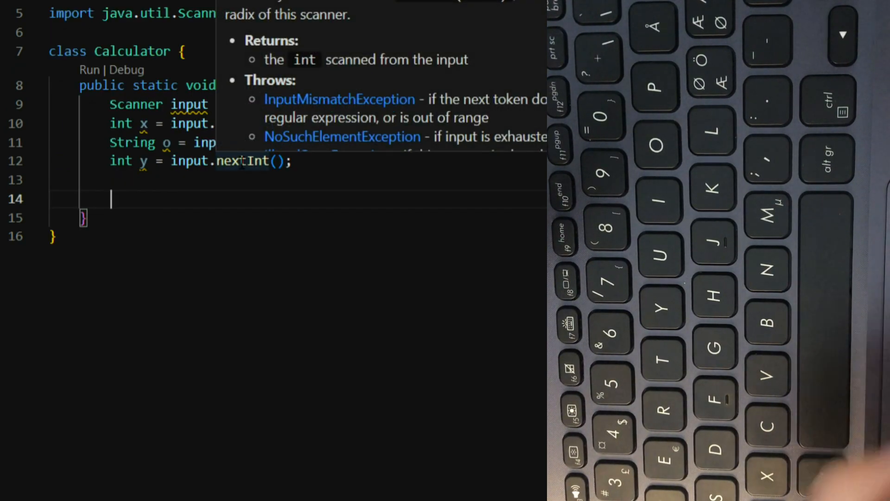
text(switch)
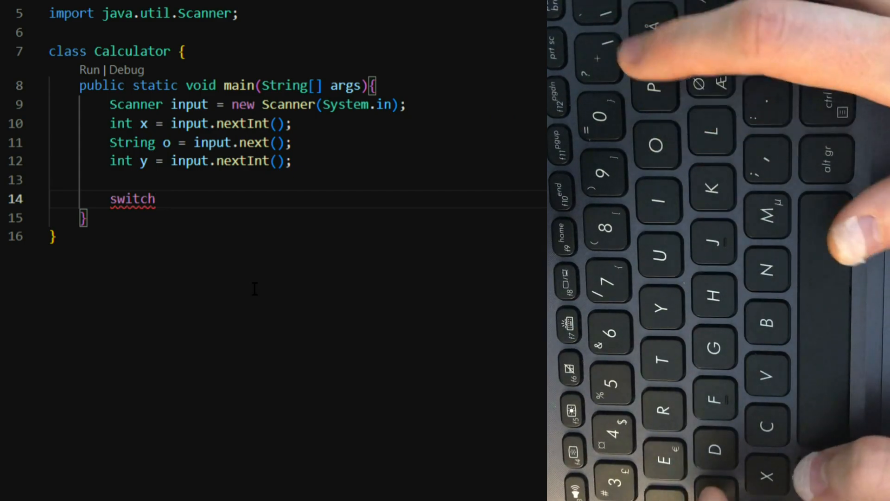
Type a switch(o) { } block containing a case '+': label
text(())
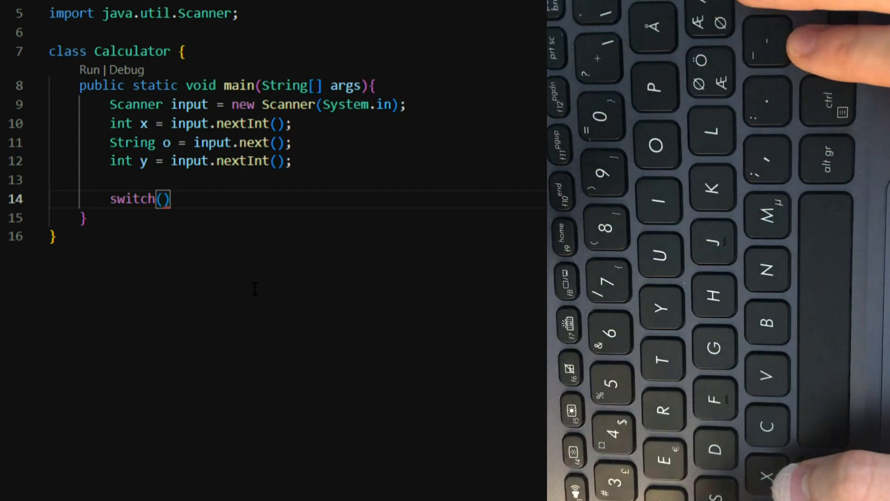
text(o)
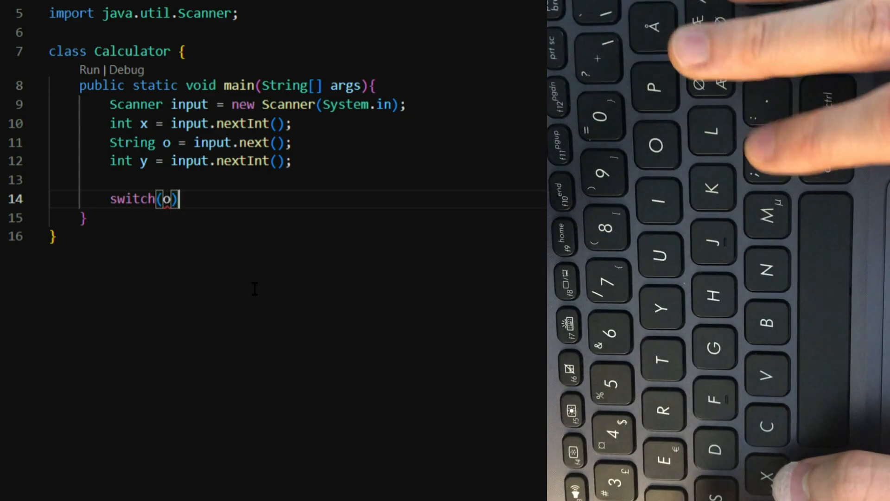
text({})
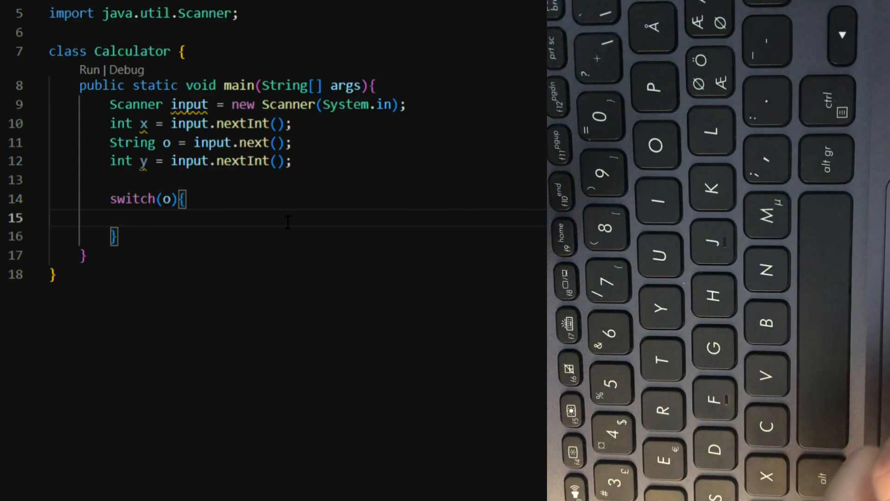
text(case '+':)
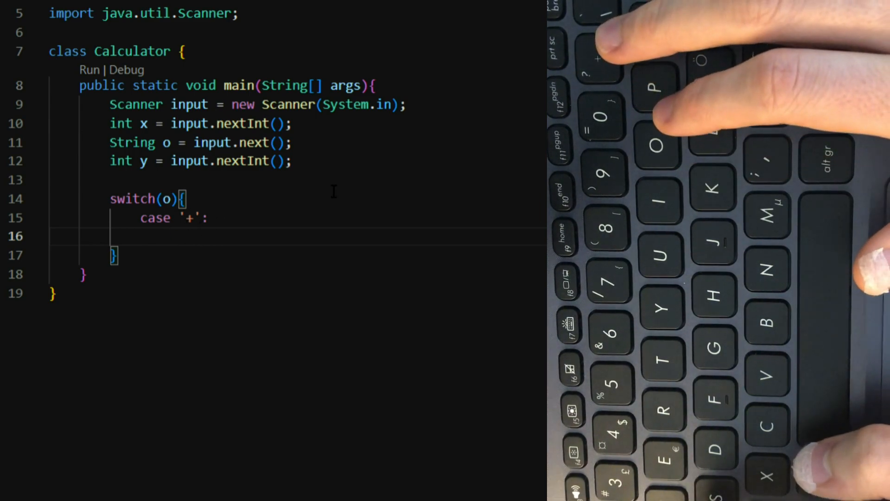
text(System.o)
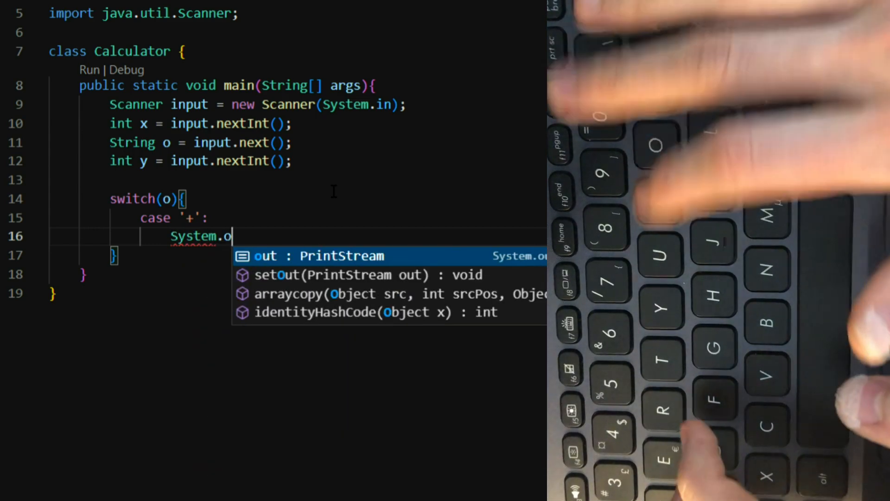
Make case '+' run System.out.println(x+y); followed by break;
text(ut.println[)
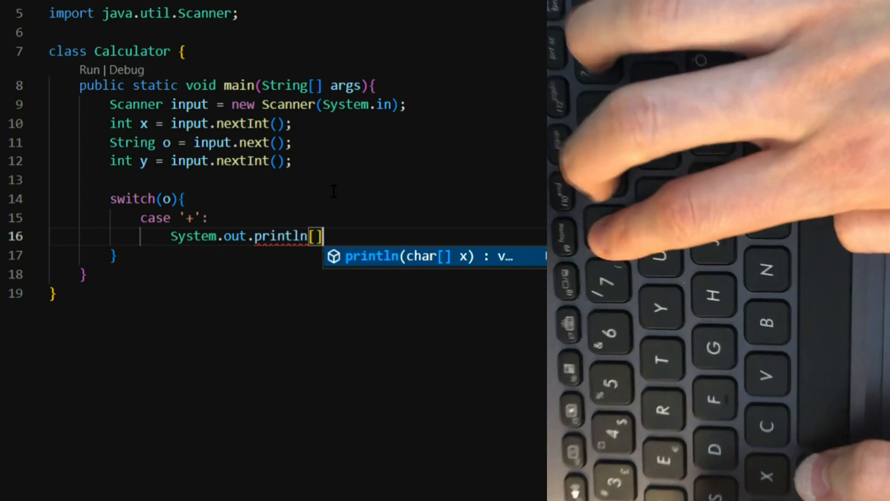
text(()
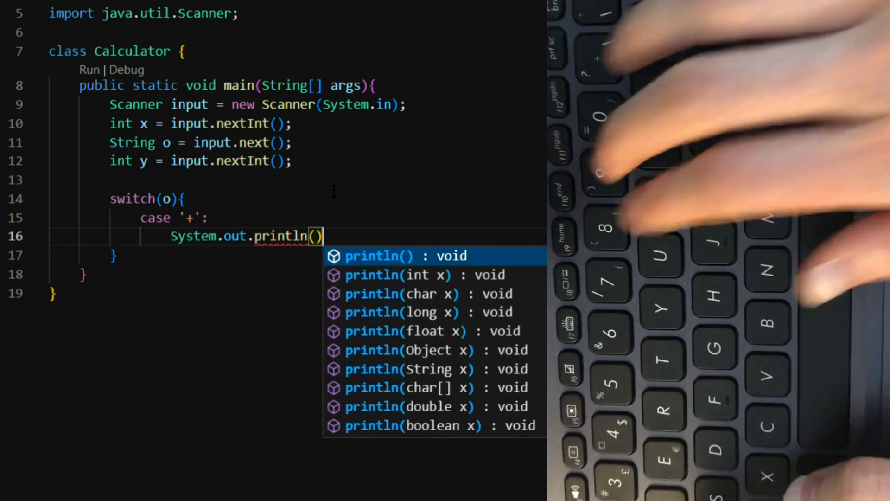
text(x+)
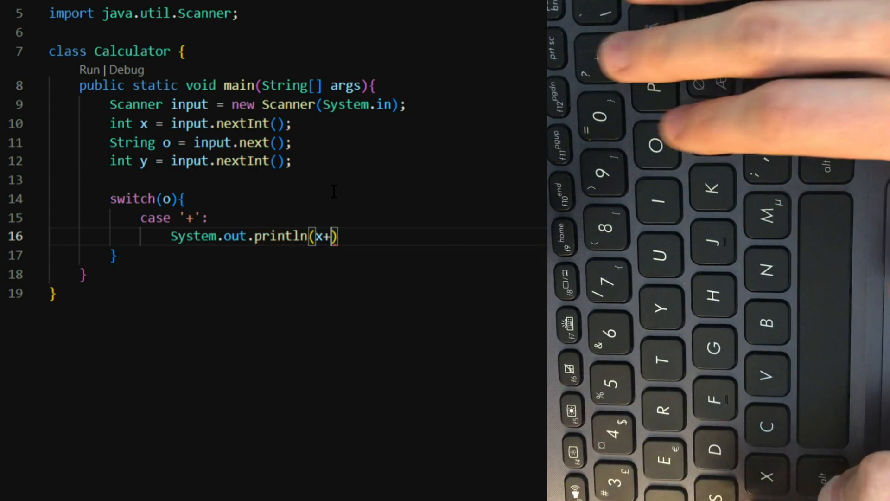
text(y);)
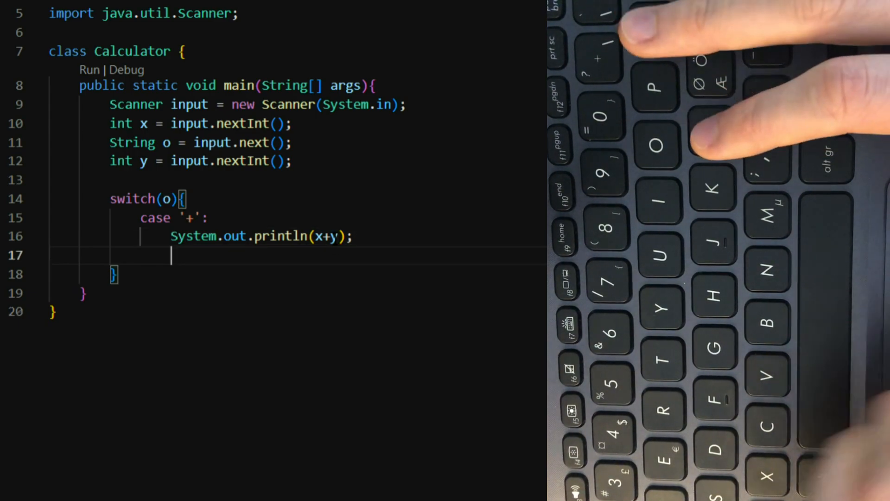
text(break;)
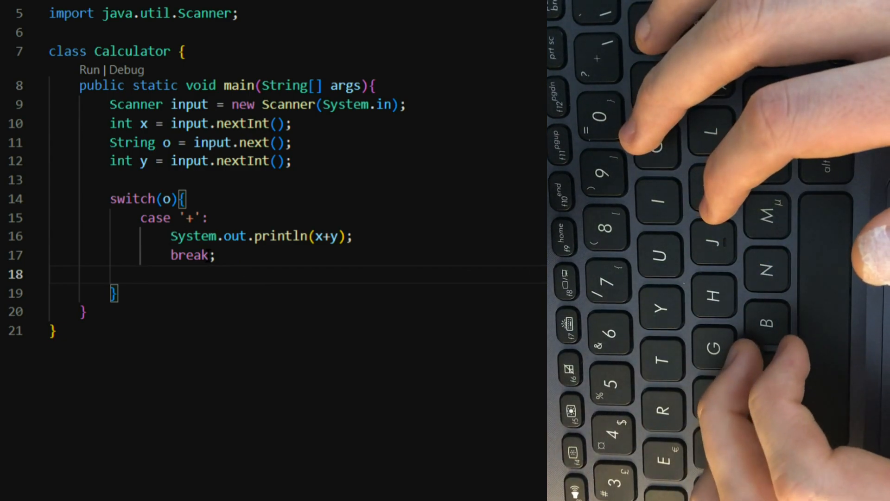
text(case)
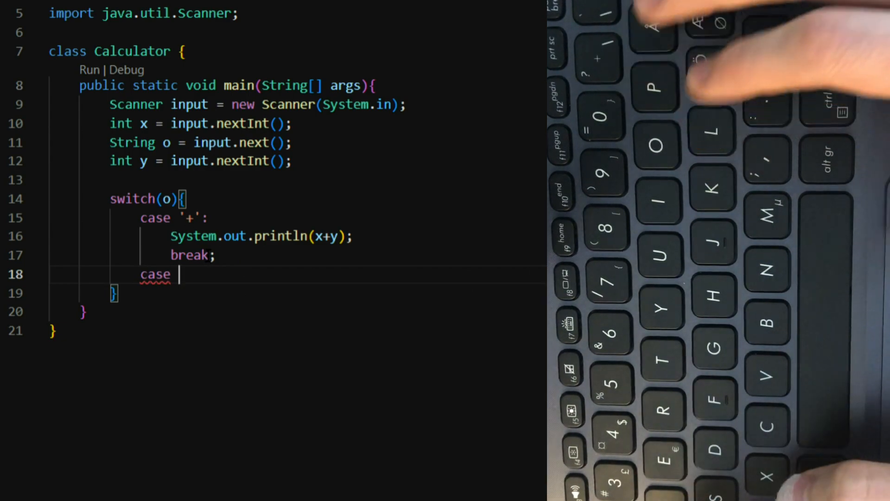
Write the '-', '*' and '/' case blocks printing x-y, x*y and x/y, each with break
text('-')
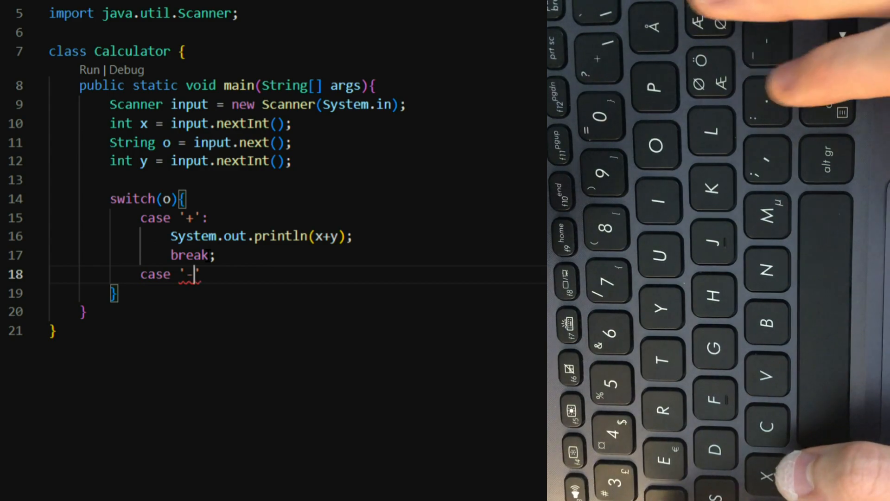
text(':)
text(System.out.println(x-y);)
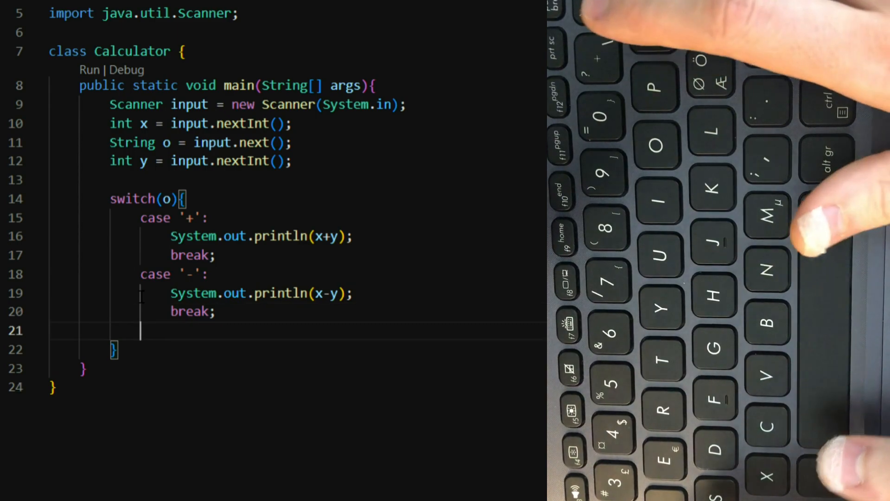
text(case '*':)
text(System.out.println(x*y);)
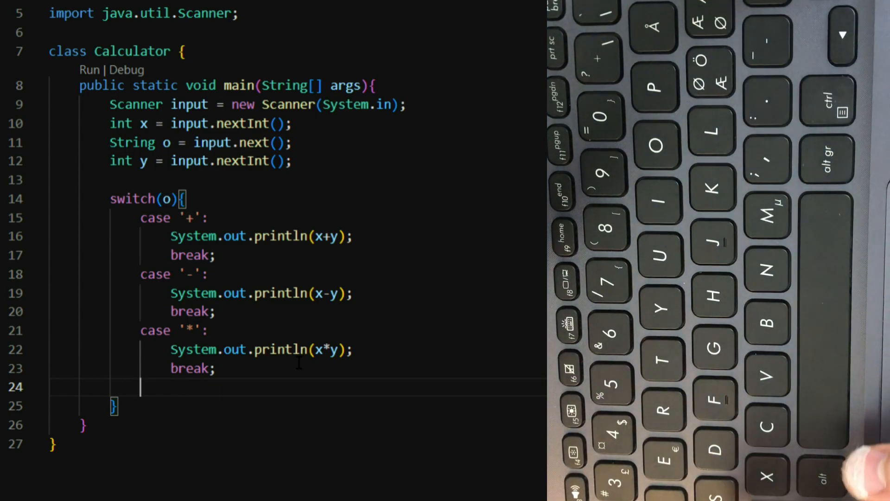
text(case)
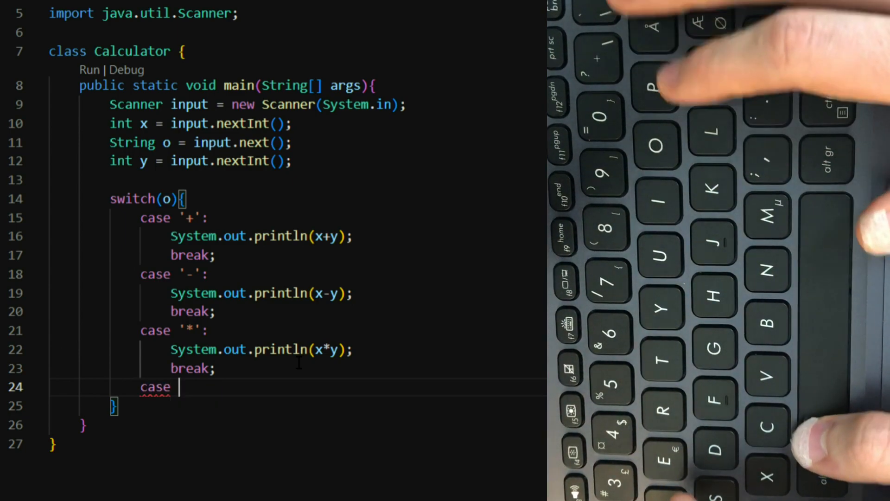
text('')
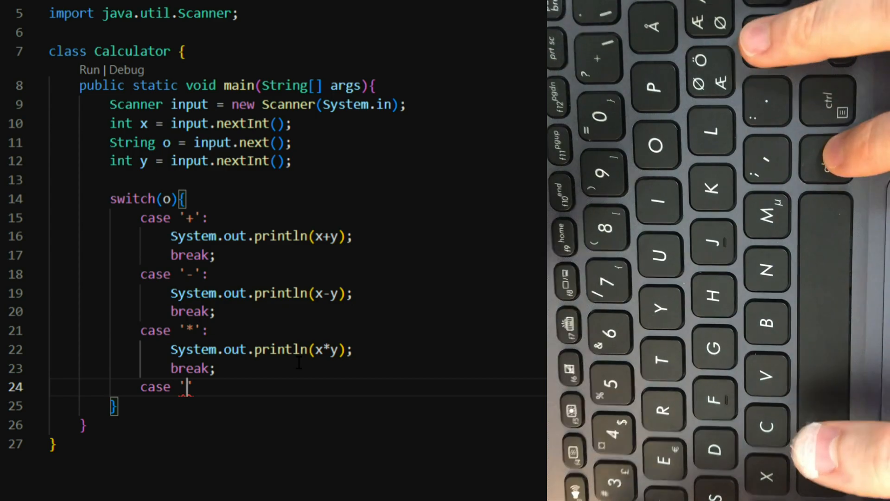
text(/)
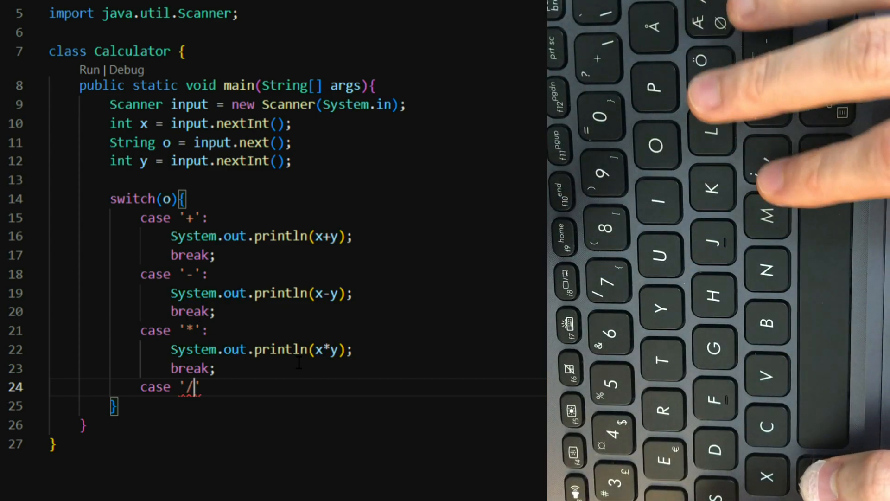
text(System.out.println(x+y);)
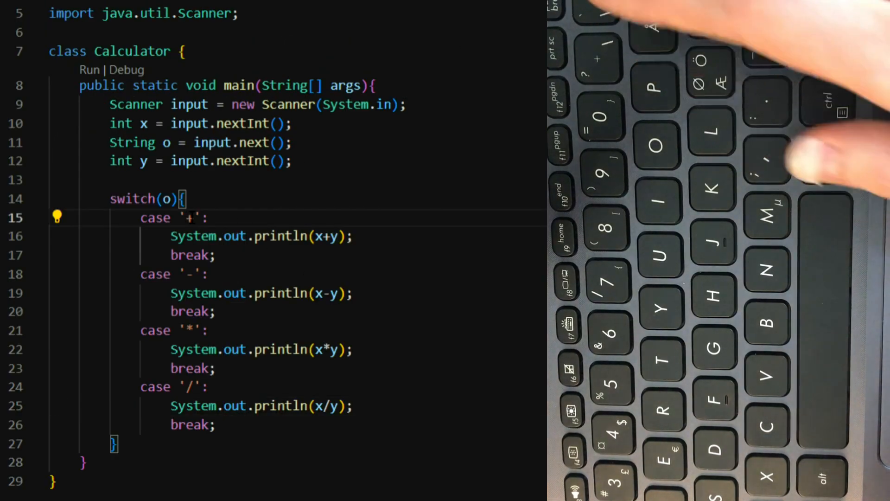
Change the +, - and * case labels to double-quoted strings, then run Calculator in the terminal
key(Backspace)
text(")
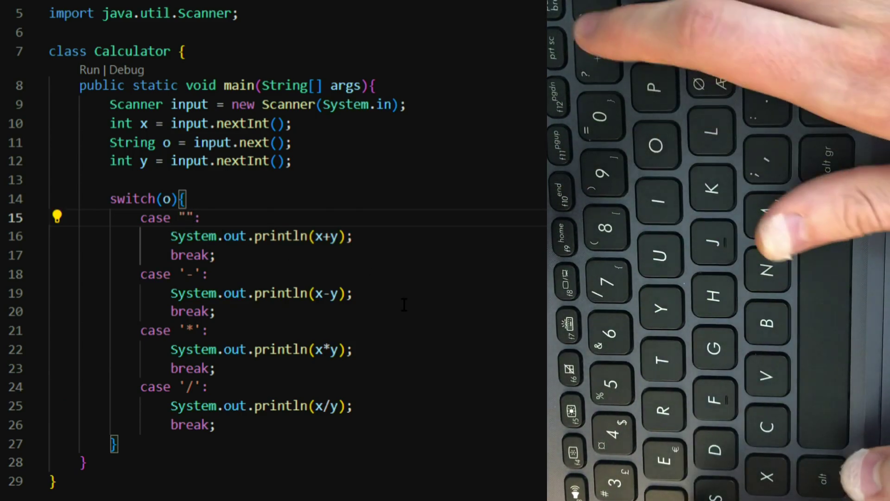
text(+)
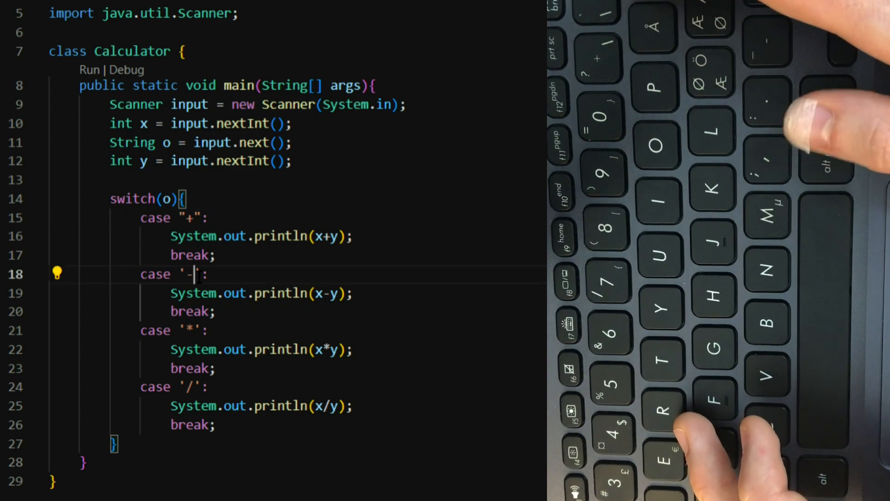
key(Backspace)
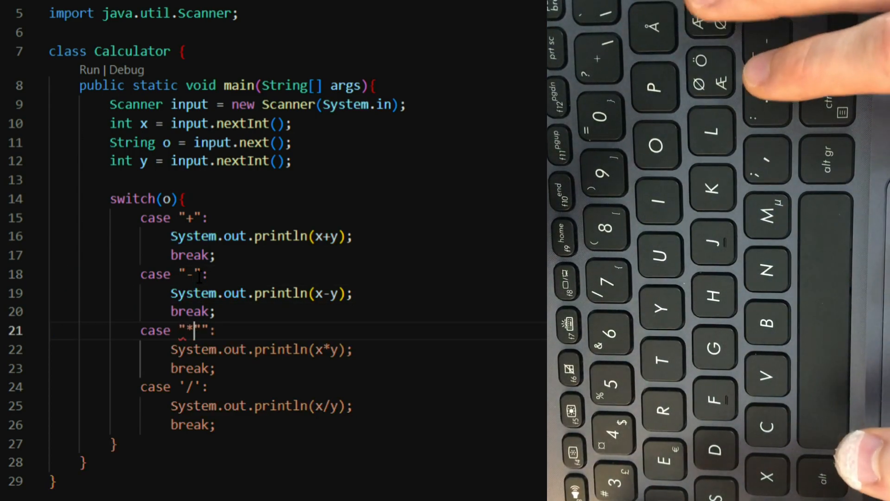
key(Backspace)
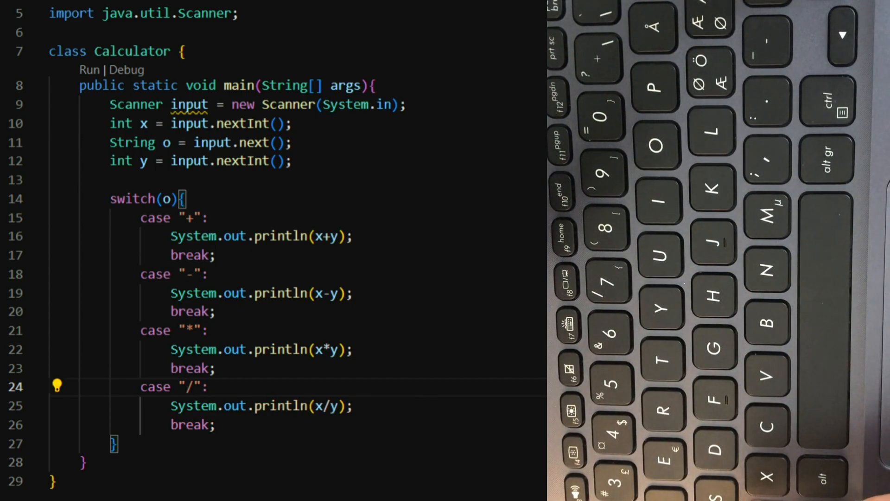
click(88, 70)
text(4)
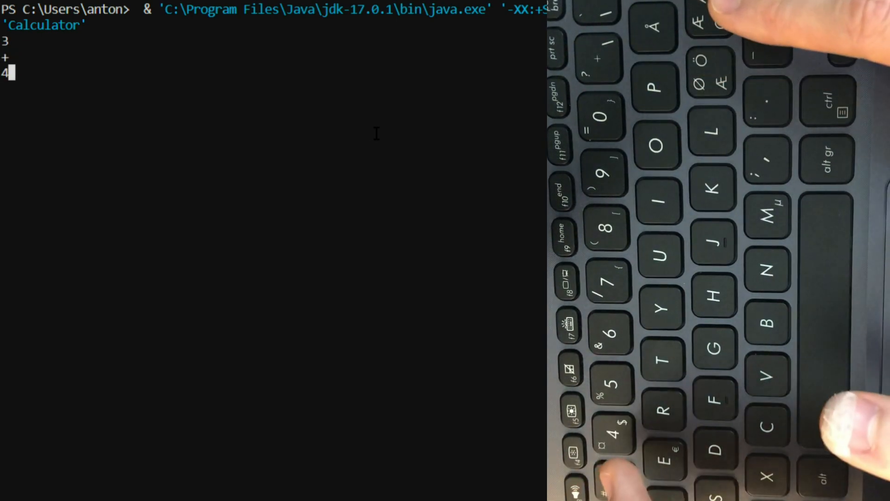
Enter 3 and 4 to get the sum 7, then try 5*3 on one line, raising InputMismatchException
key(Return)
text(5)
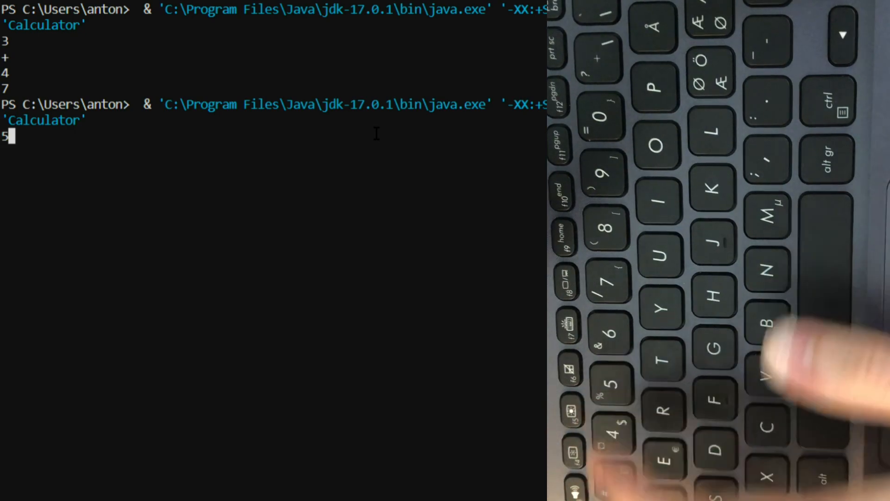
text(*3)
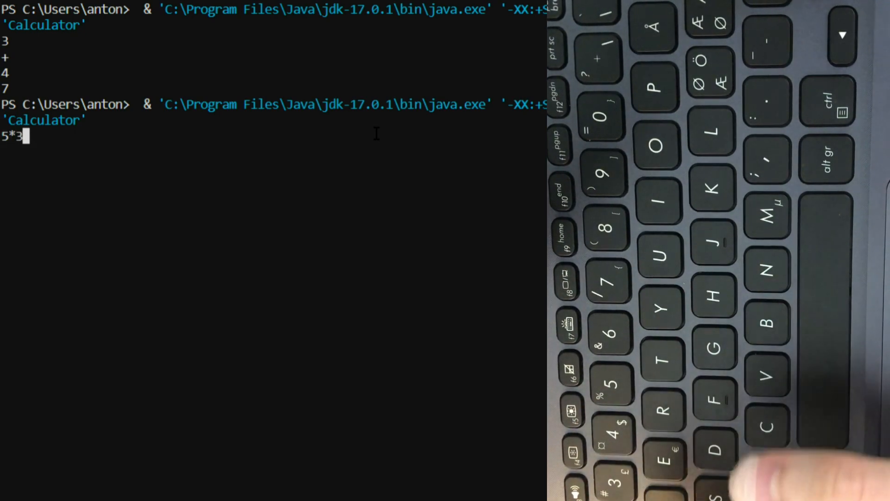
key(Return)
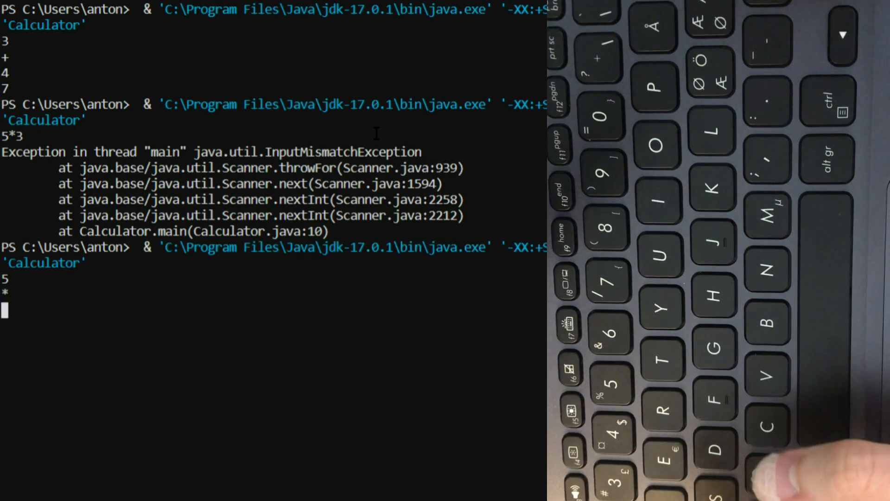
Rerun with values on separate lines, getting 15 for multiplication and 2 for subtraction
text(3)
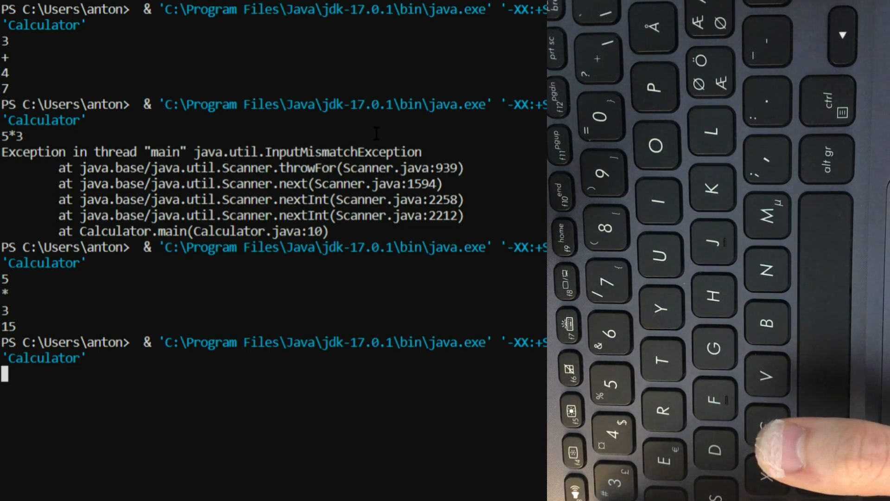
text(4)
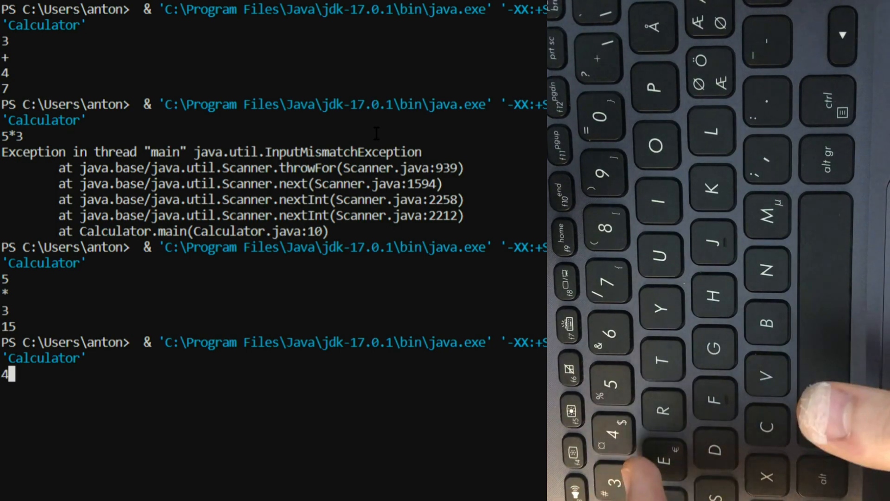
text(-)
text(2)
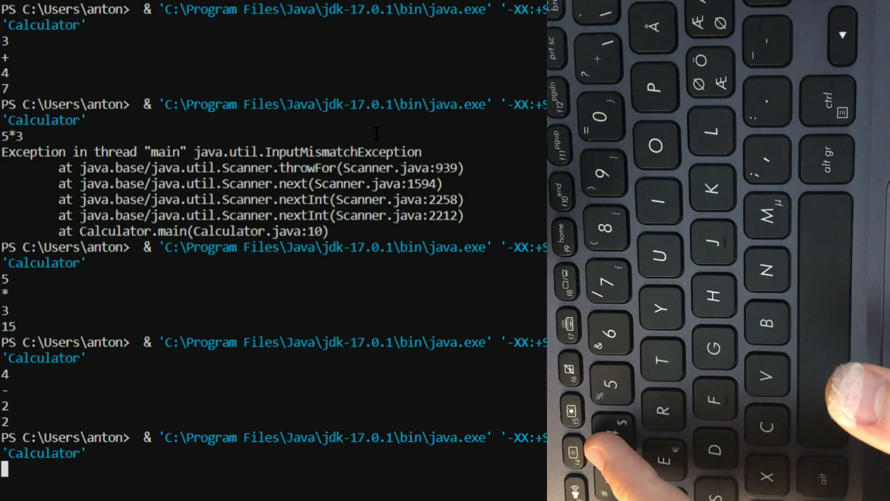
text(6)
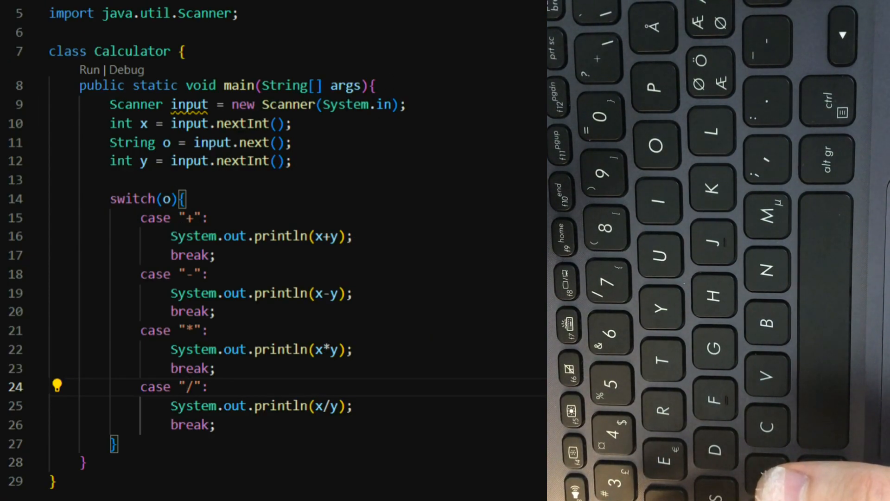
click(88, 70)
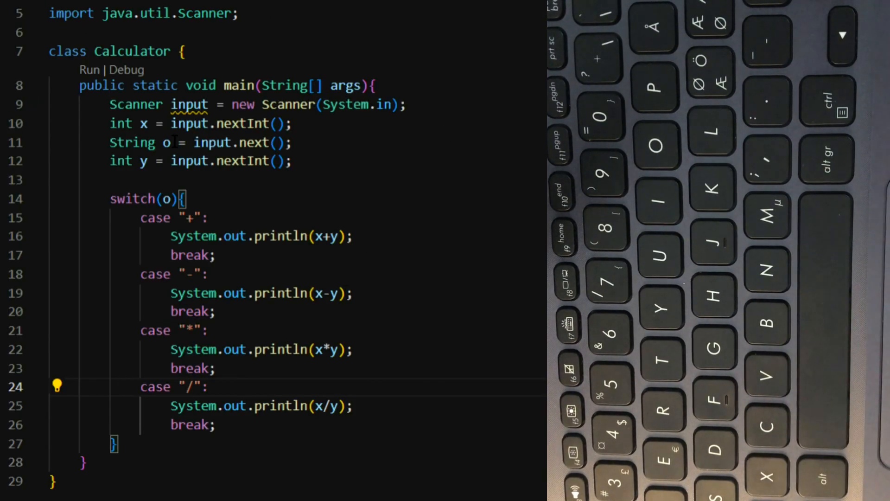
click(190, 387)
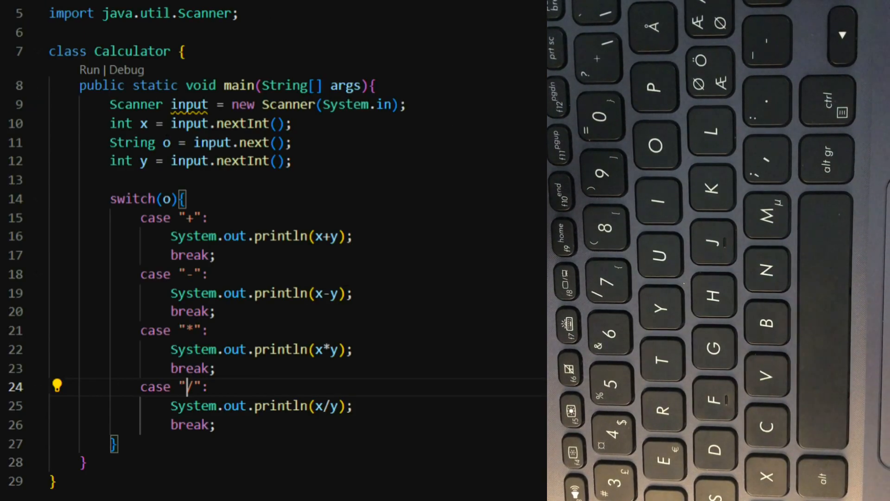